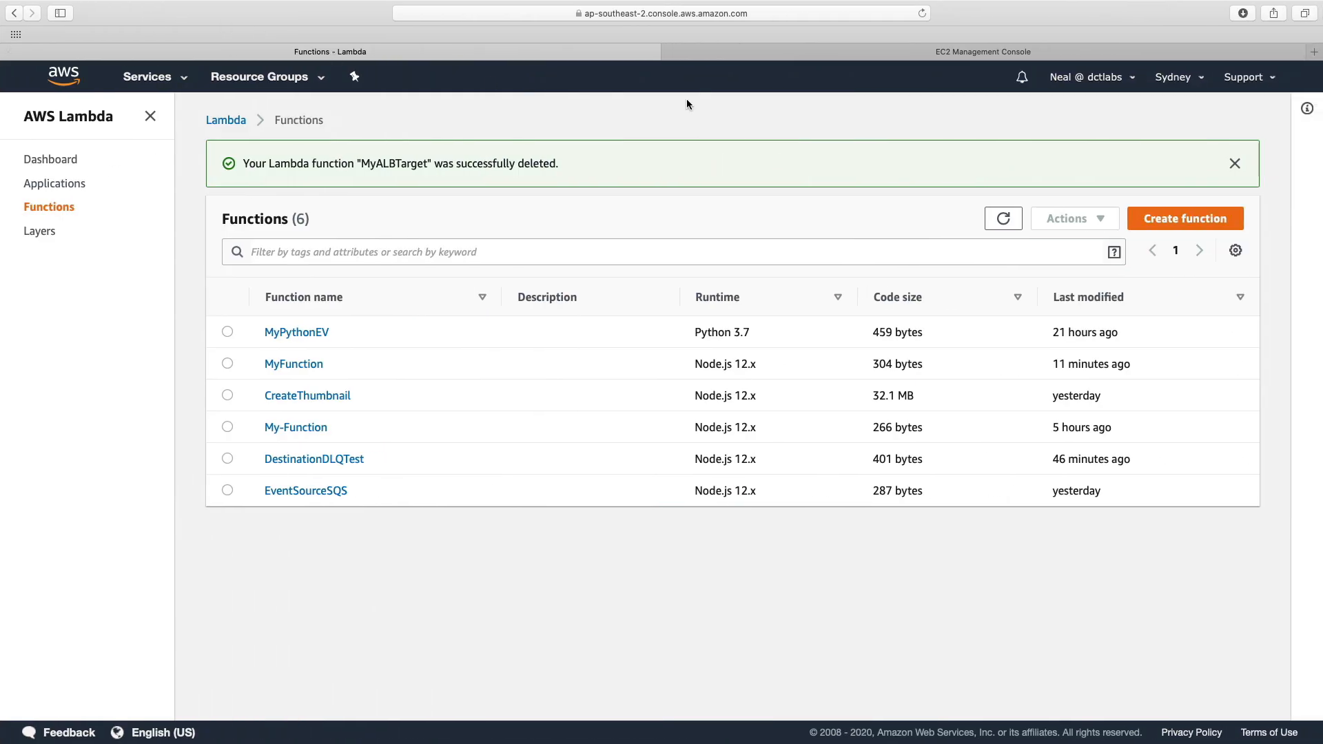
Step: Create a Node.js 12.x Lambda function from scratch named MyALBTarget
click(1183, 219)
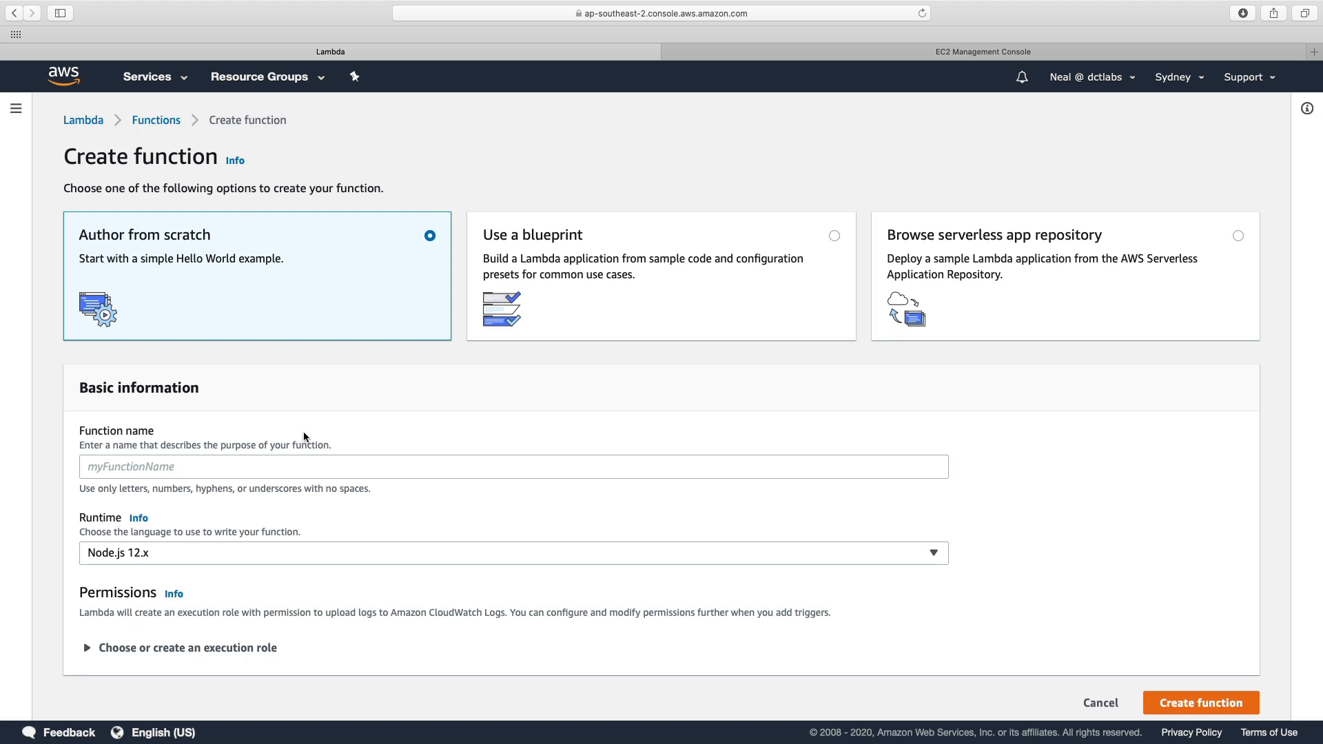
text(M)
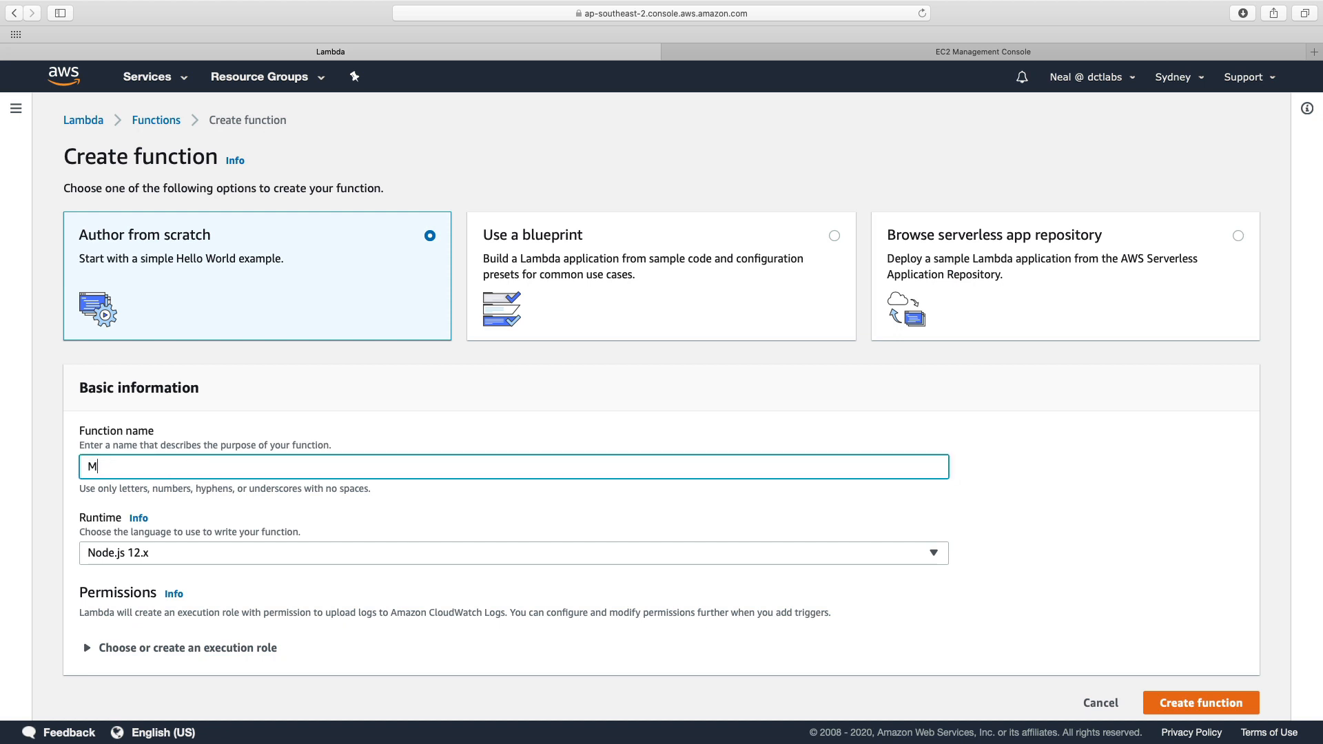
text(yALB)
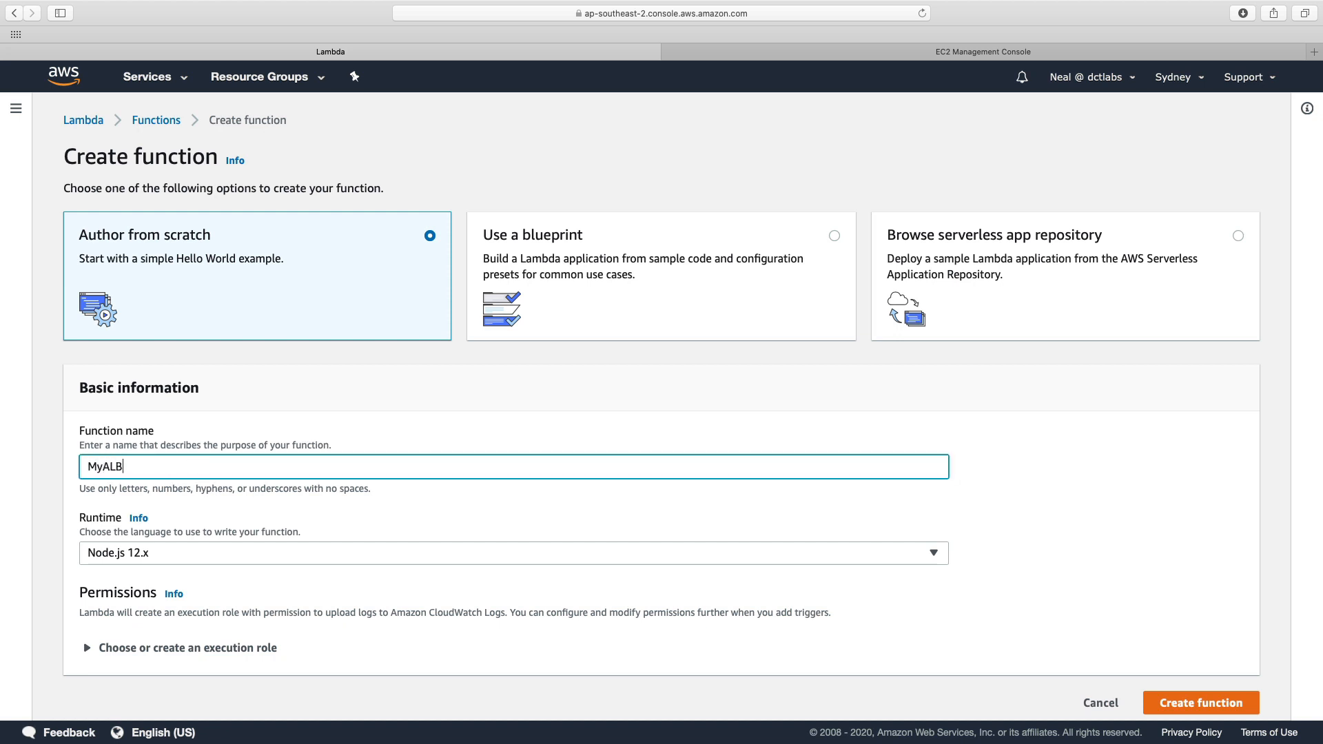
text(Target)
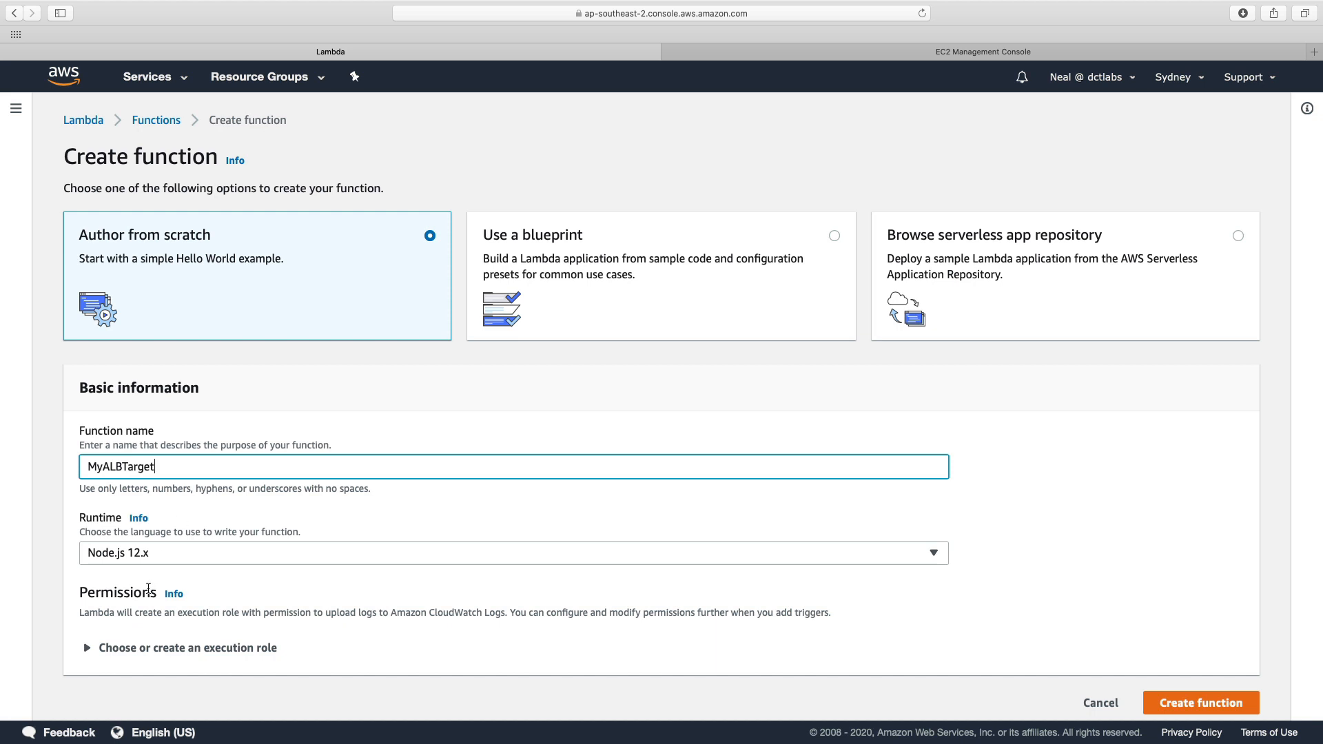
click(1200, 702)
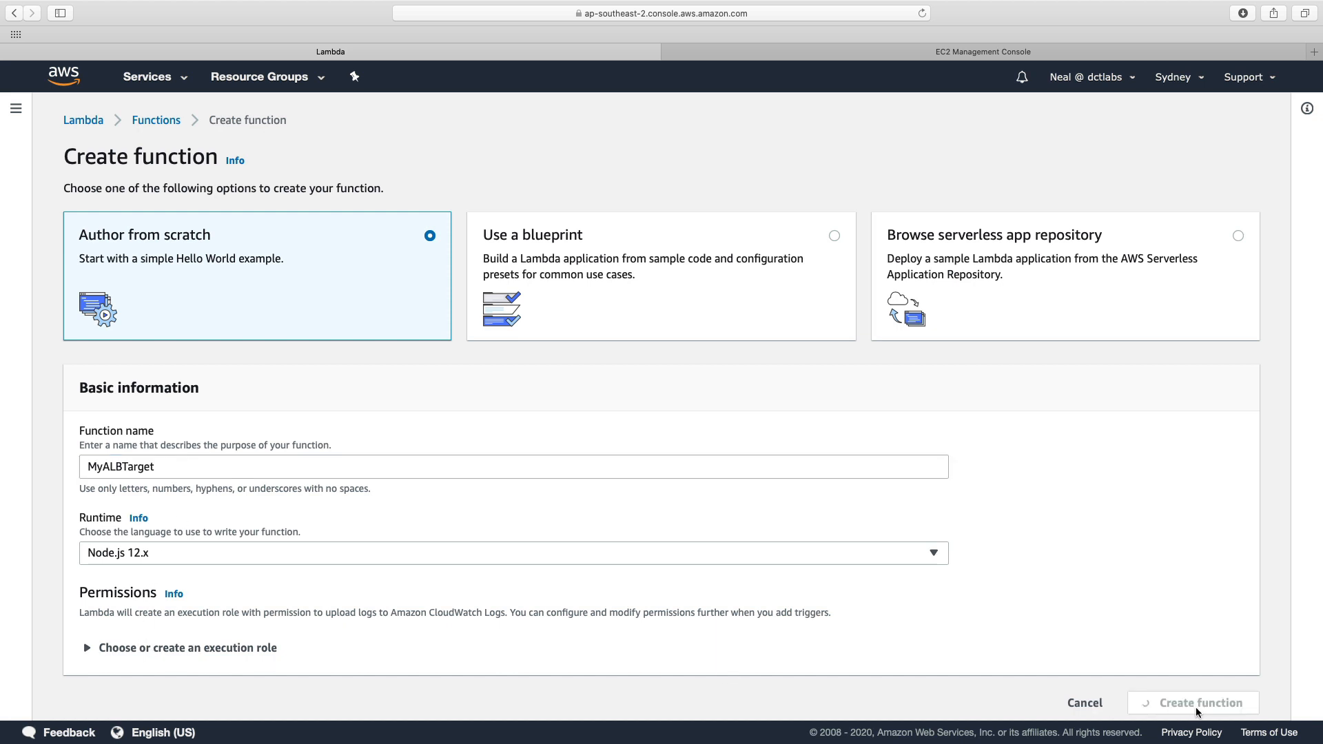
click(1191, 703)
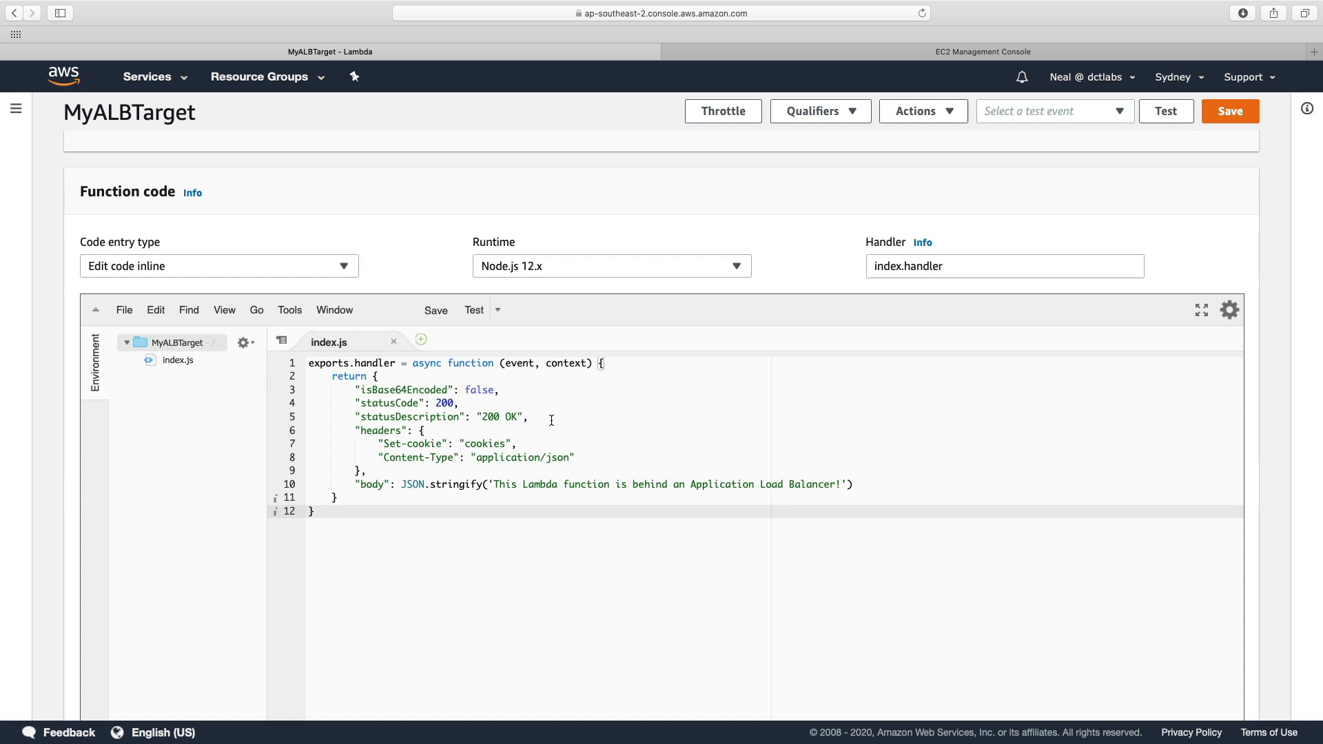
mouse_move(428, 389)
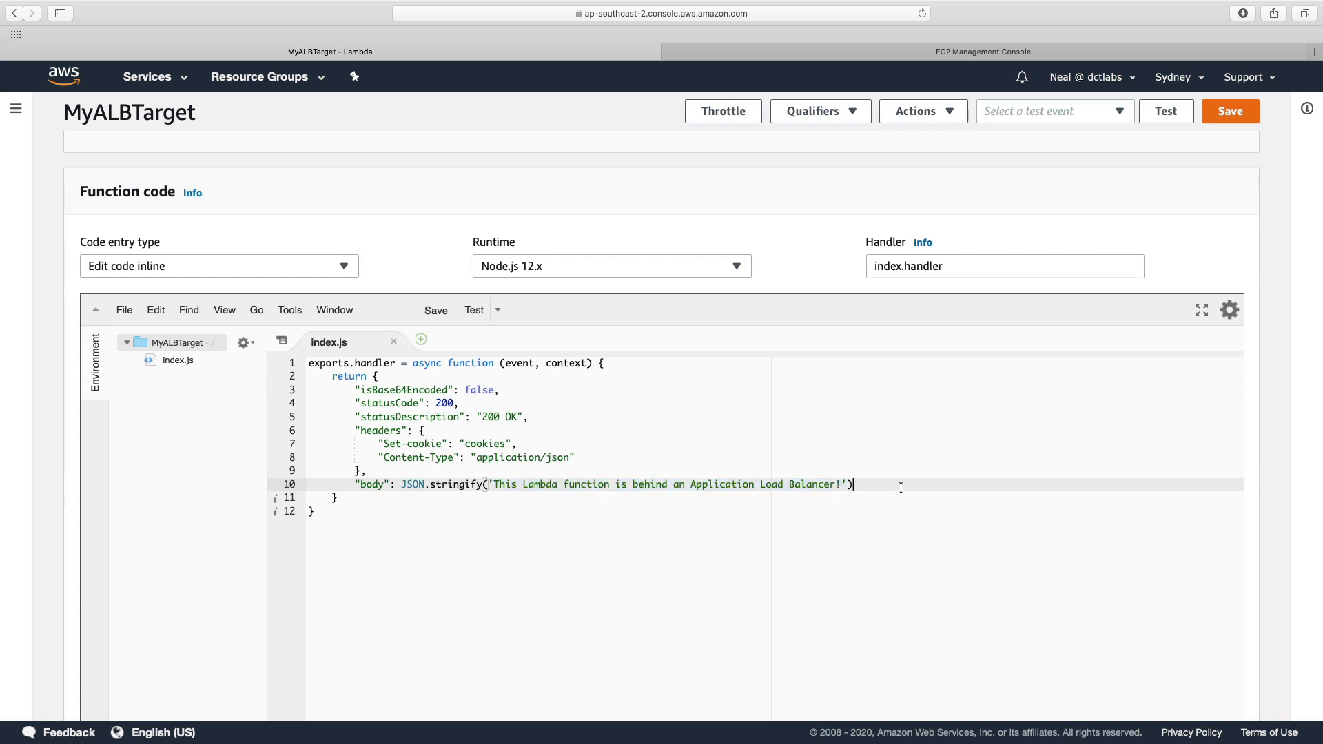
Step: Save MyALBTarget's 200 JSON response code and switch to the EC2 Management Console
click(1229, 110)
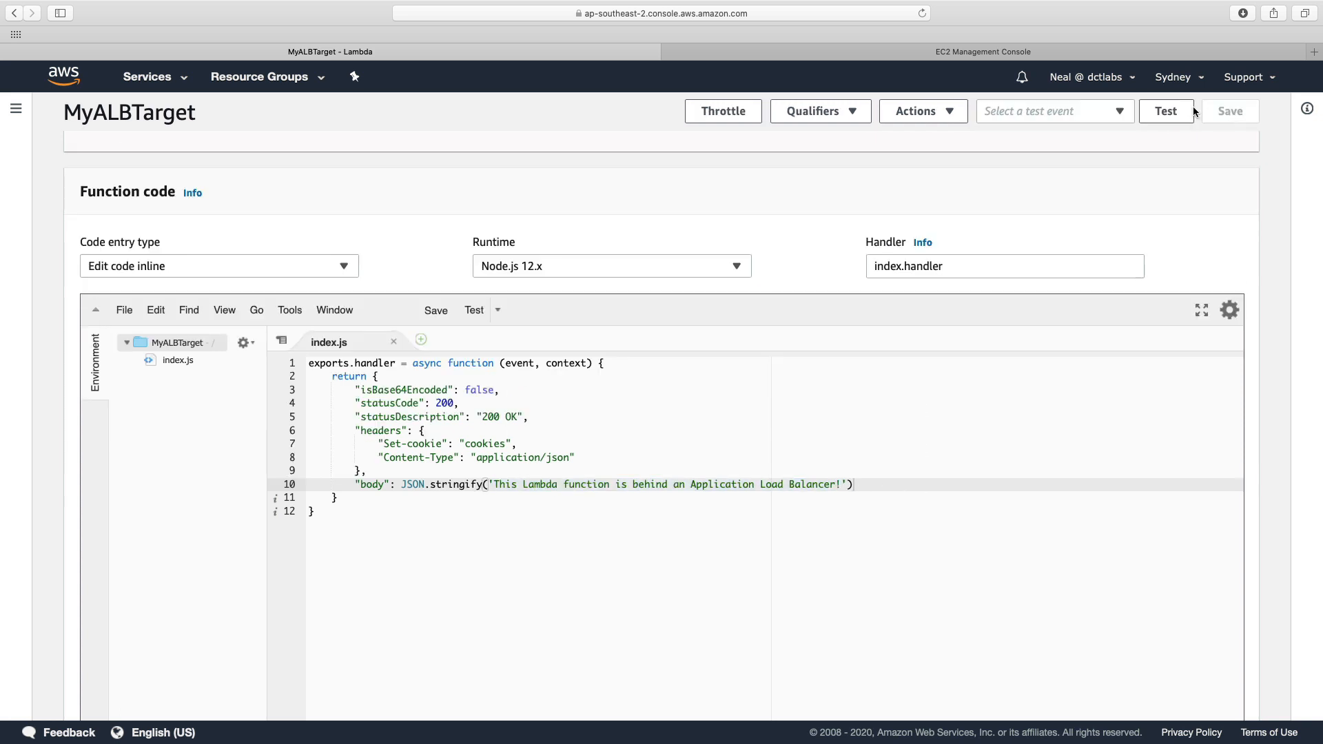
click(981, 52)
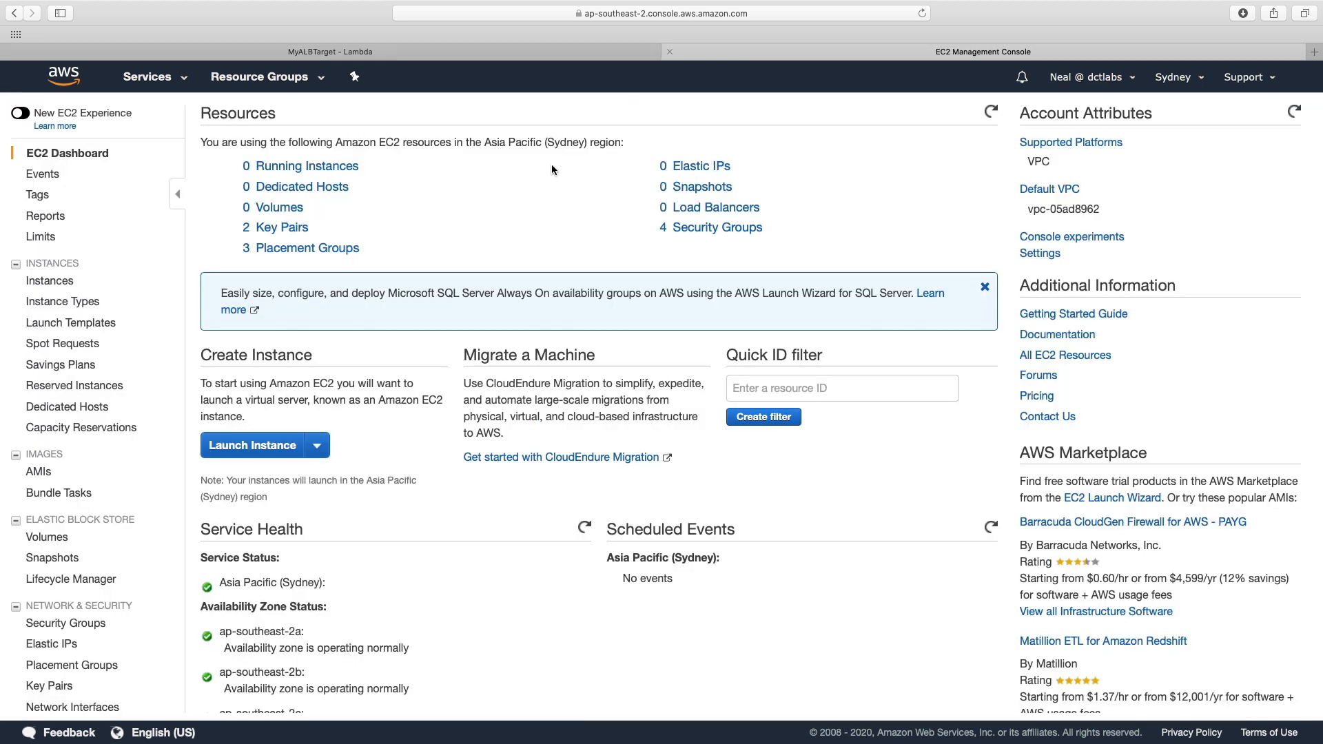
Step: Start a new load balancer named MyALB with an added HTTPS 443 listener
click(715, 207)
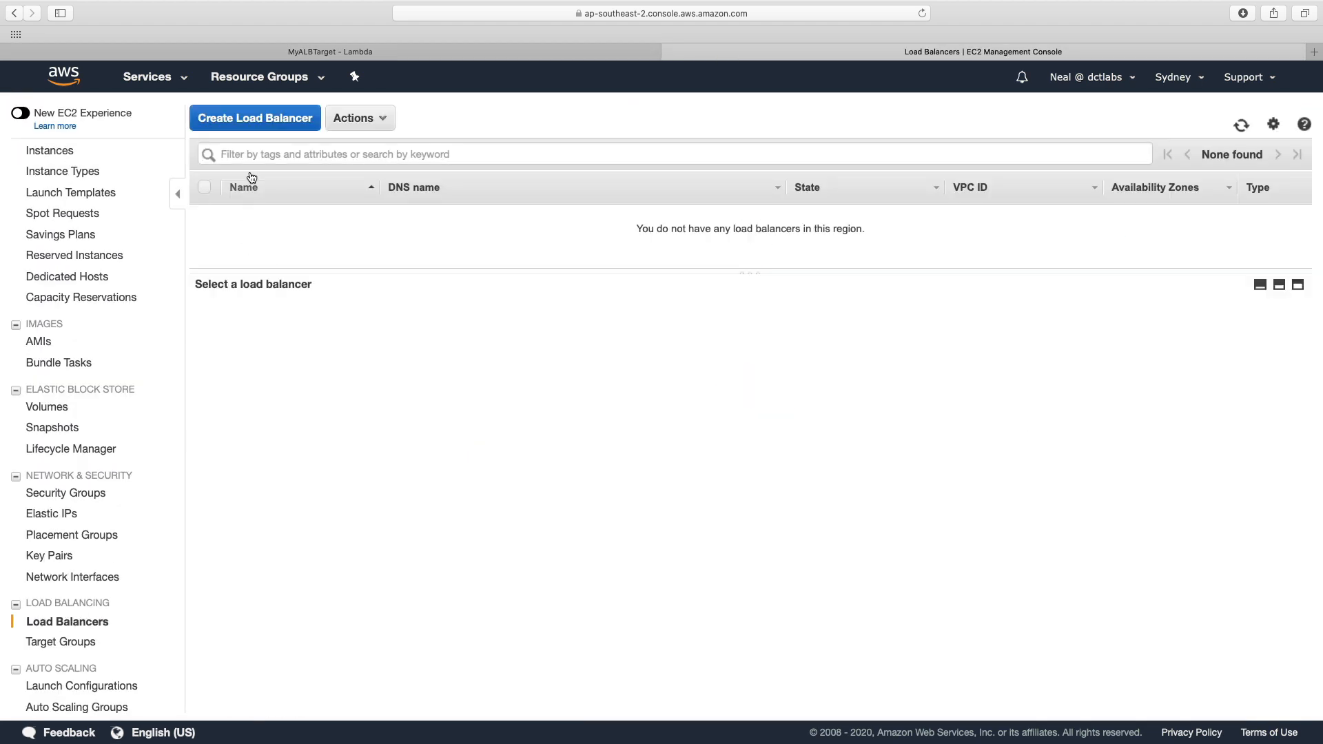
click(254, 117)
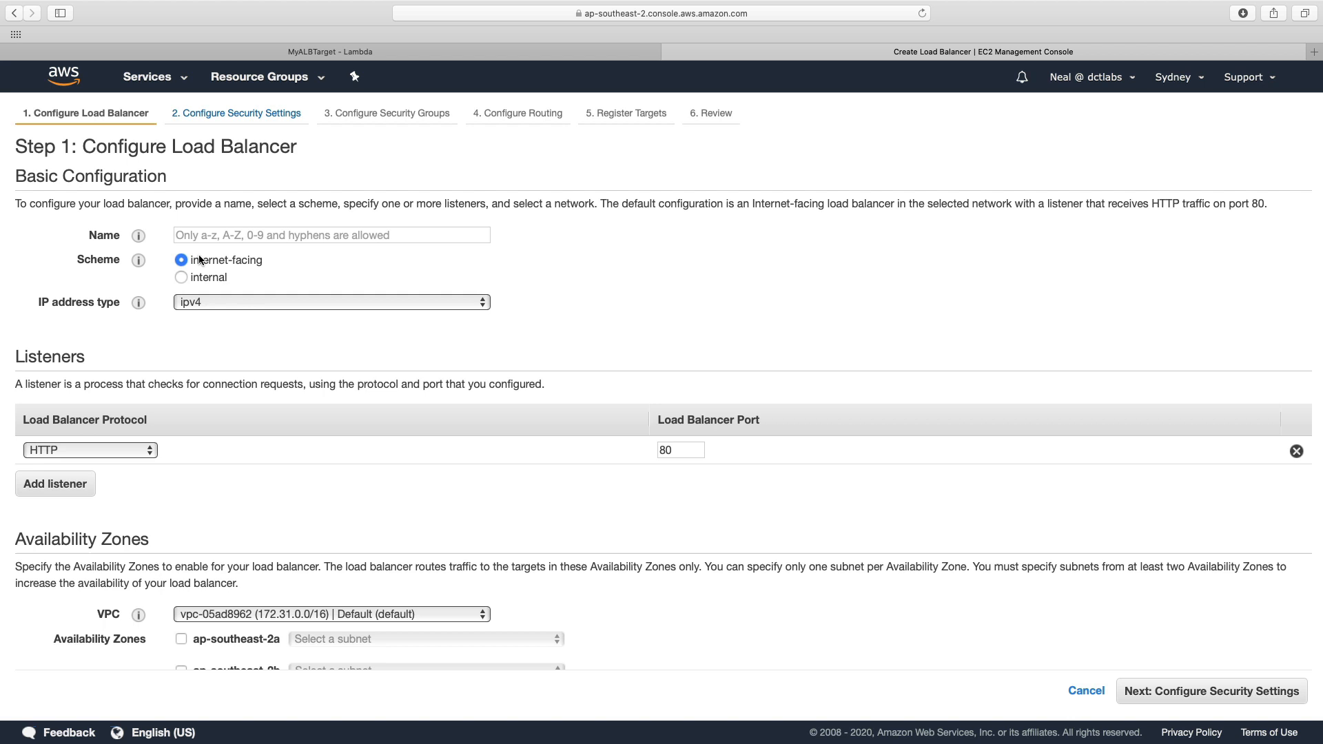
text(MyAL)
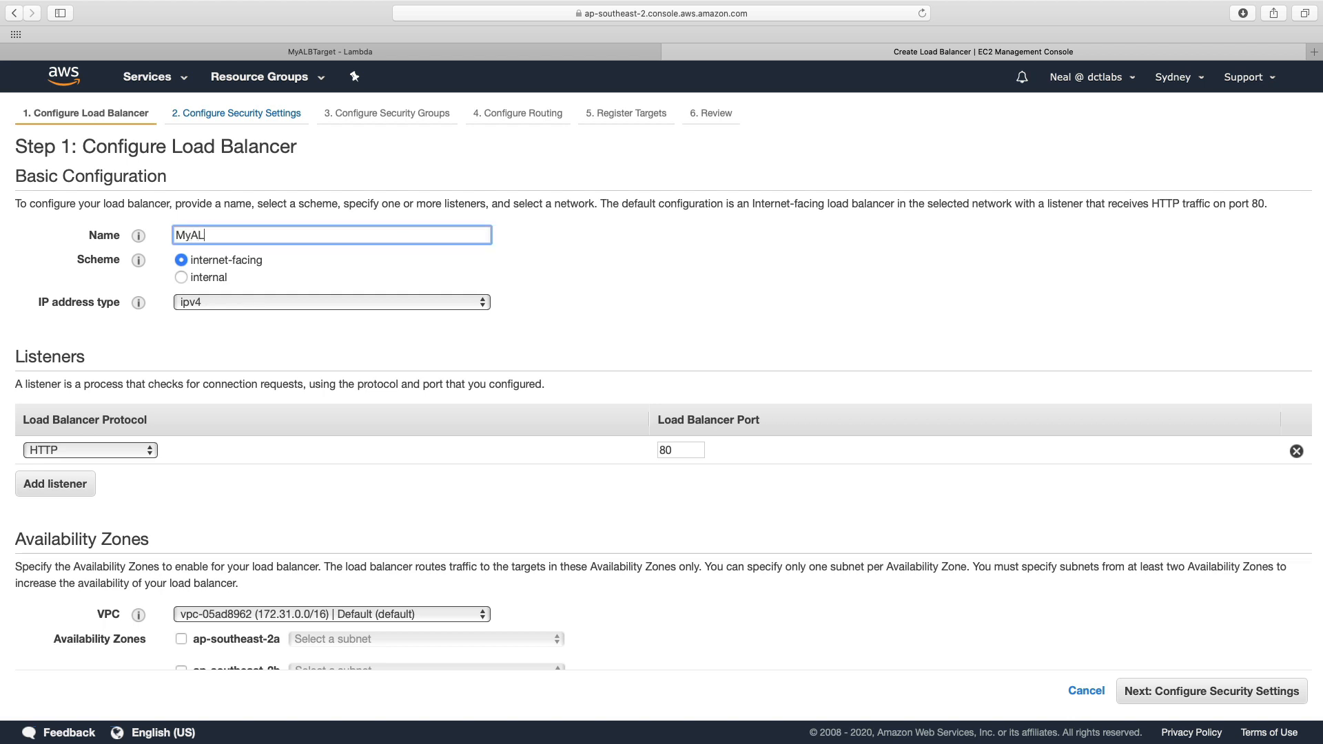
click(55, 484)
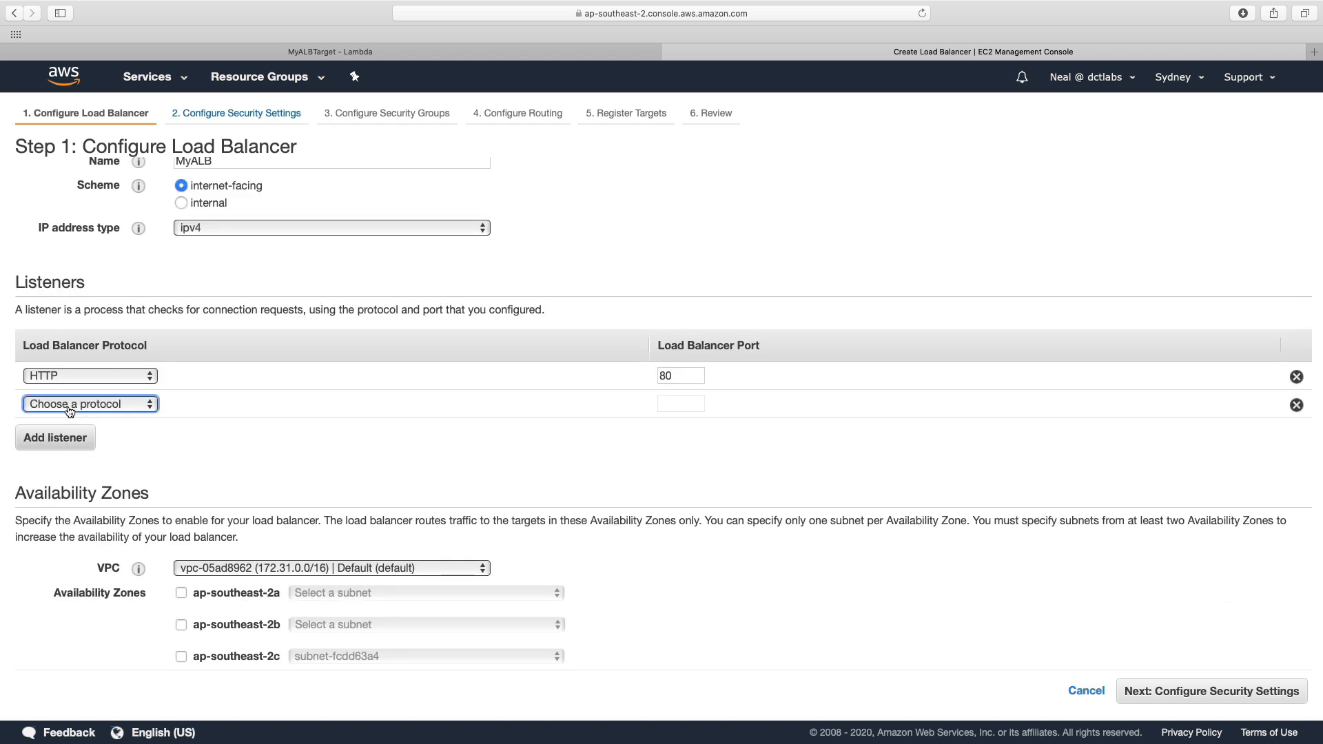
click(88, 403)
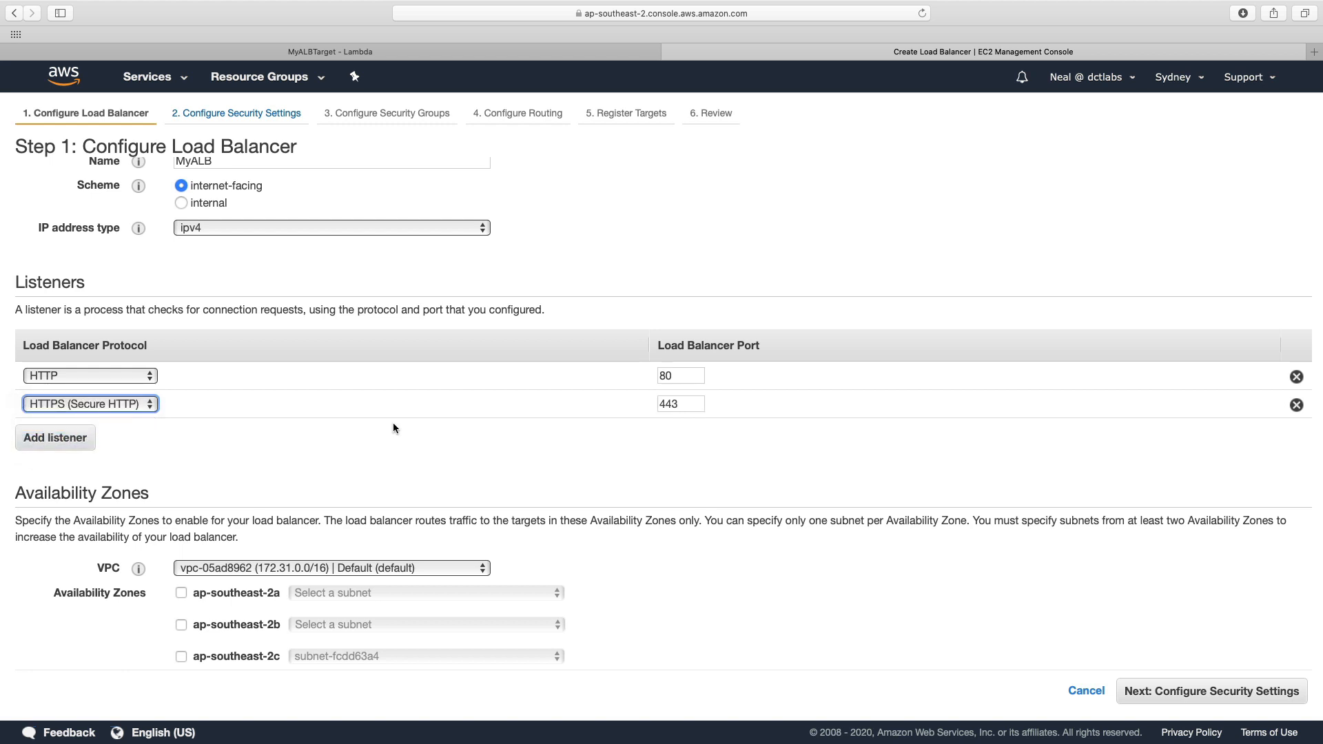
mouse_move(297, 412)
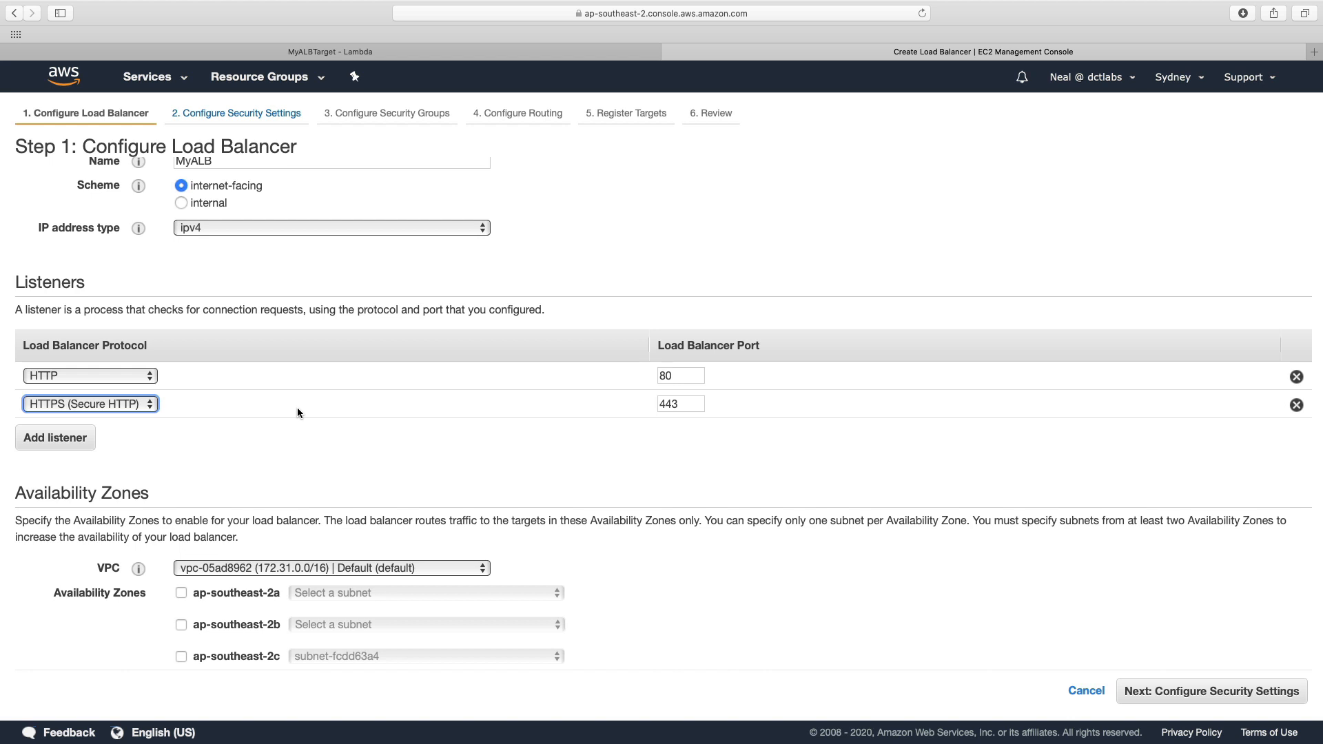
mouse_move(164, 424)
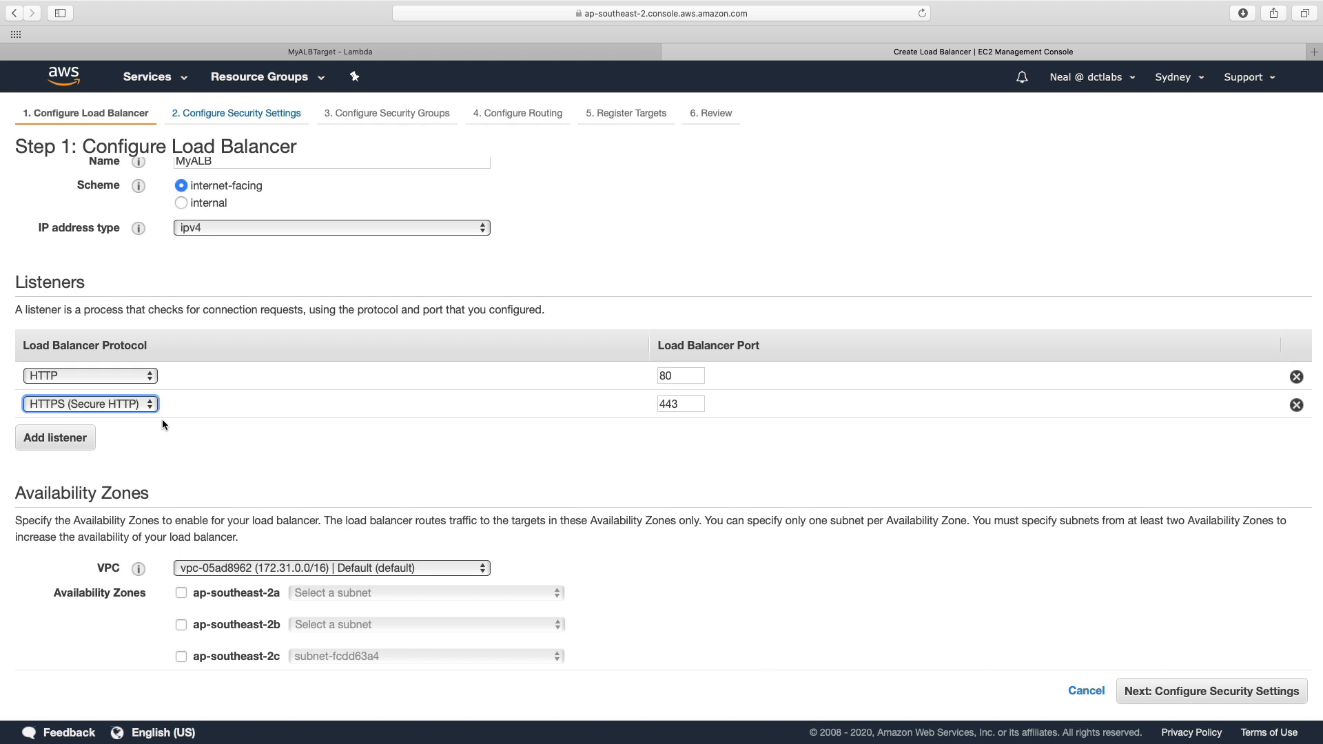
mouse_move(157, 510)
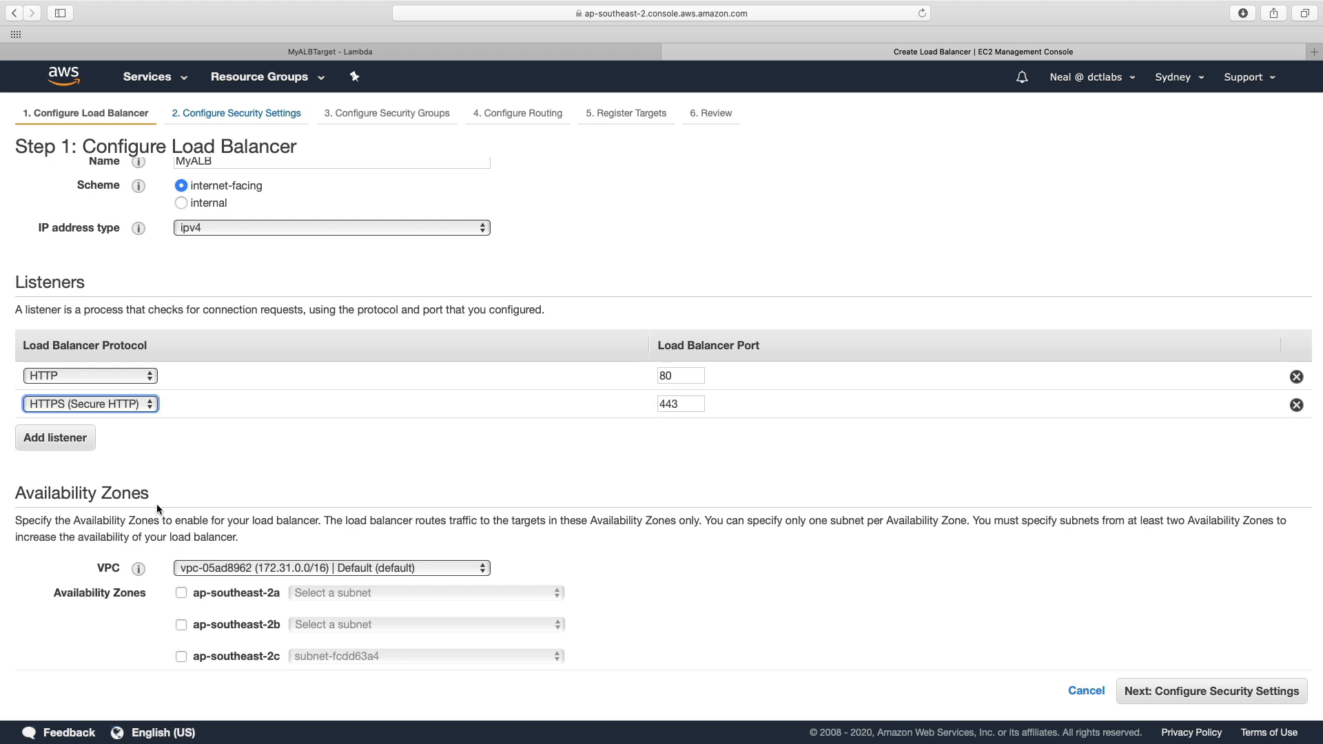
Step: Enable ap-southeast-2a and 2b with subnets subnet-668f8301 and subnet-c9f8c180
scroll(down, 3)
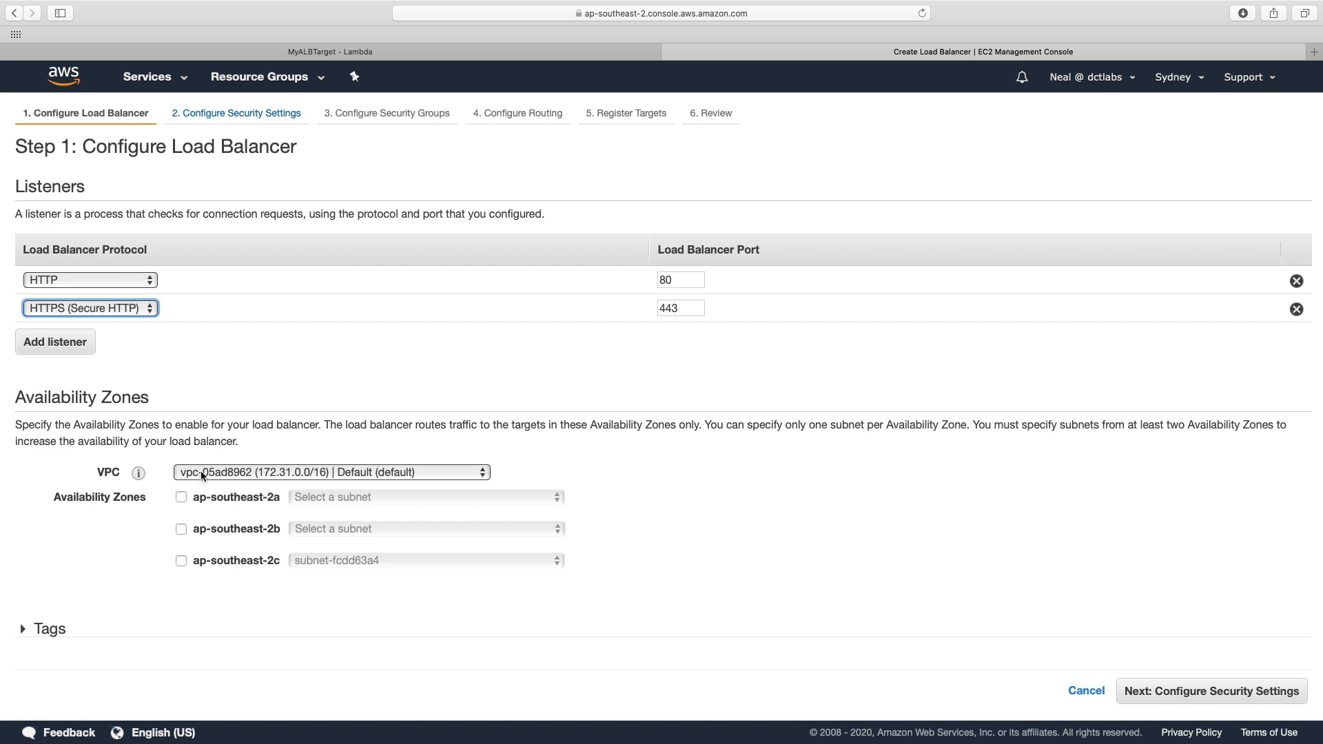
click(180, 497)
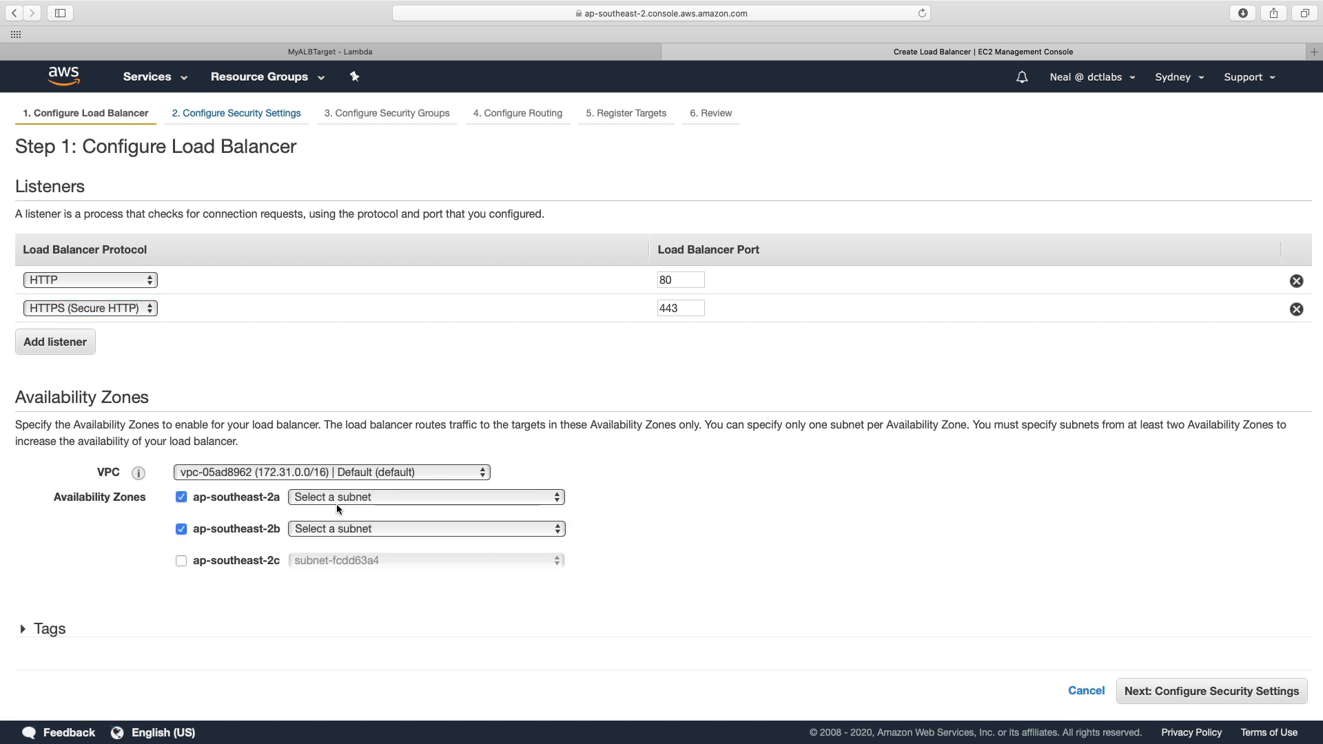
click(424, 496)
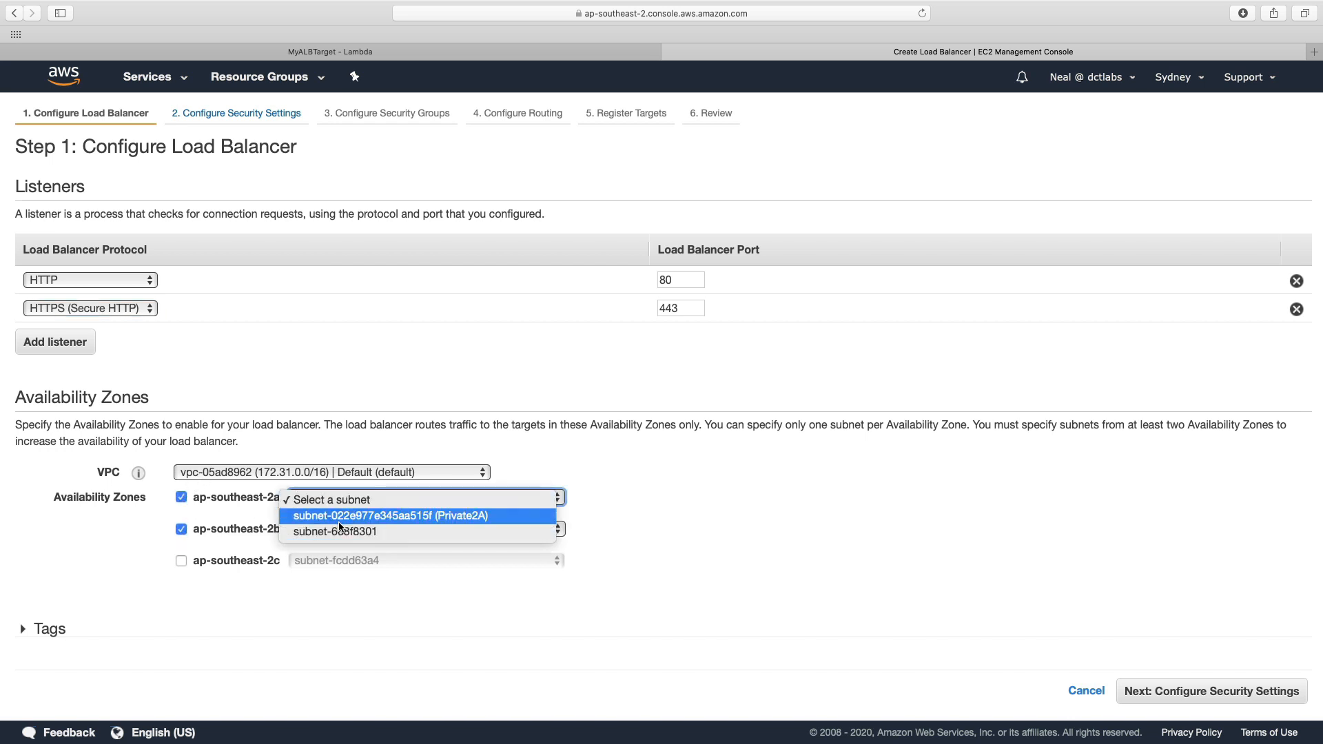
click(335, 533)
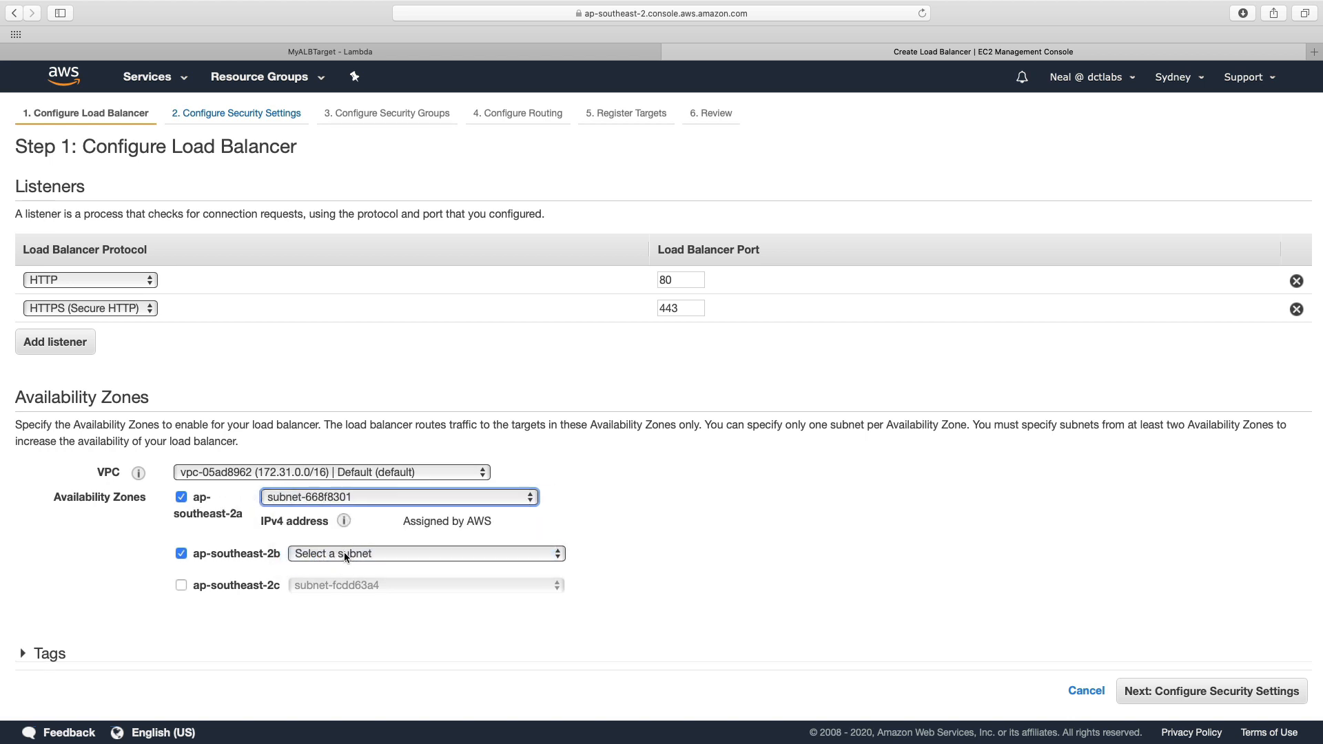
click(426, 553)
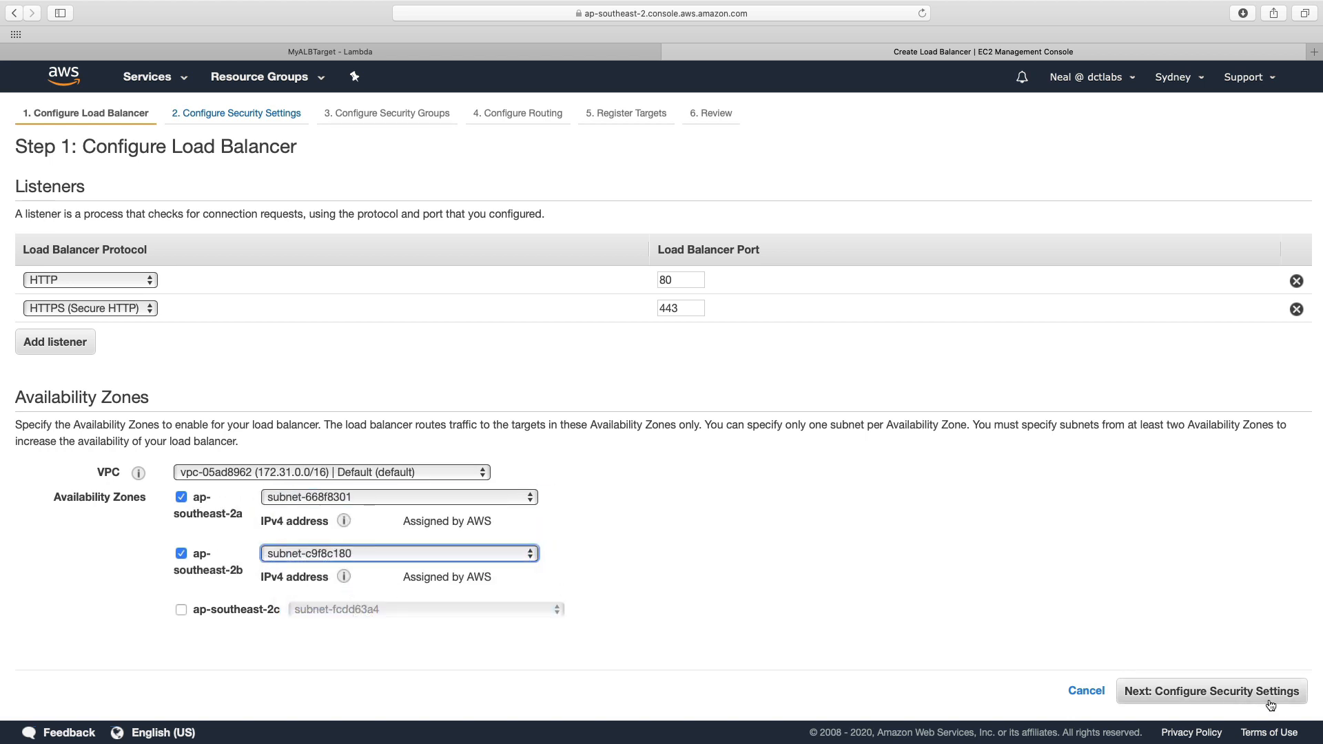
click(1210, 691)
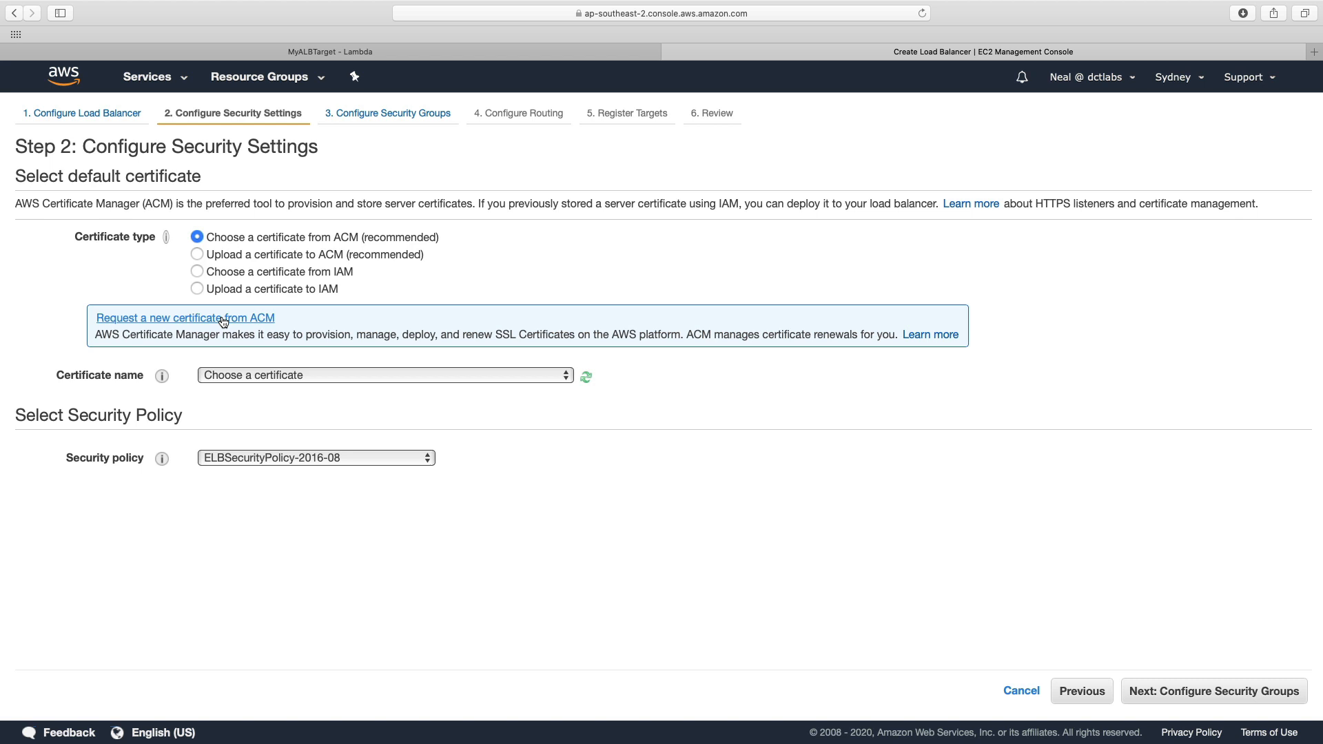
mouse_move(199, 290)
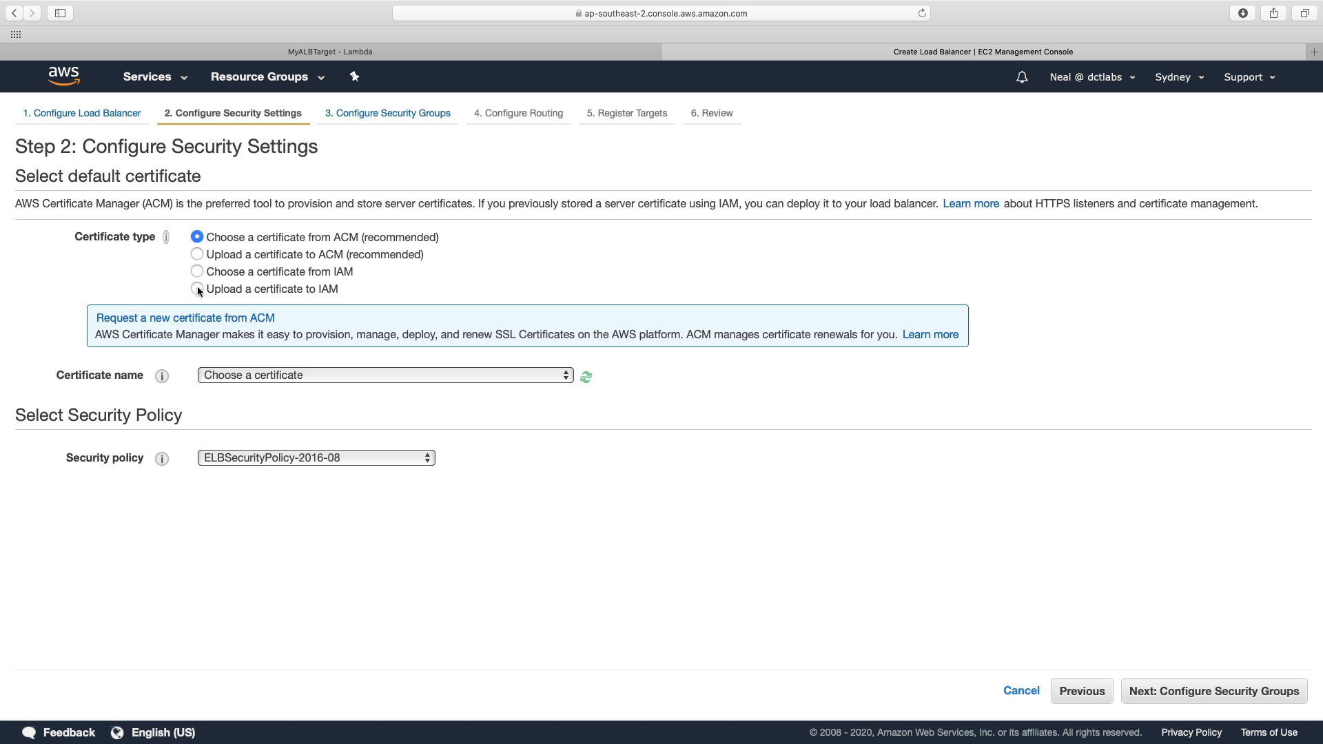
Step: After briefly checking IAM certificates, assign the dctlabs.com ACM certificate to the HTTPS listener
click(196, 271)
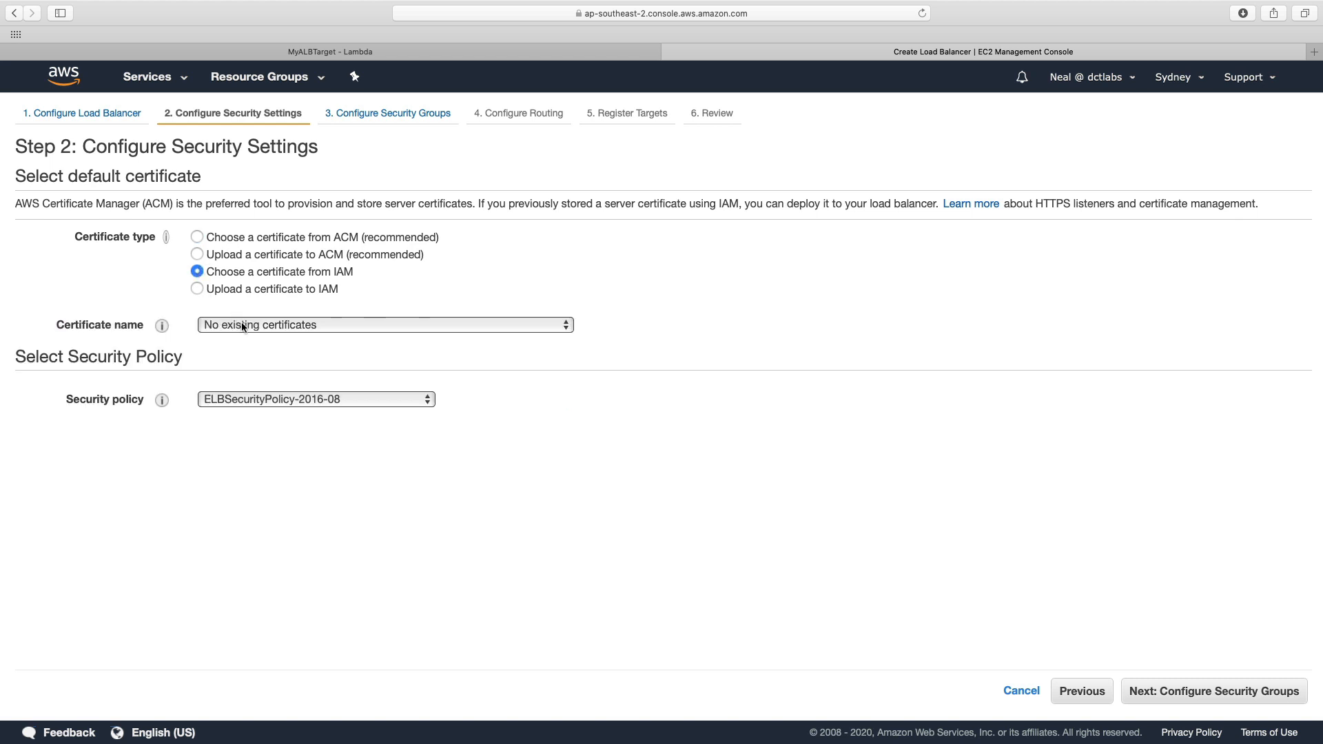
click(383, 325)
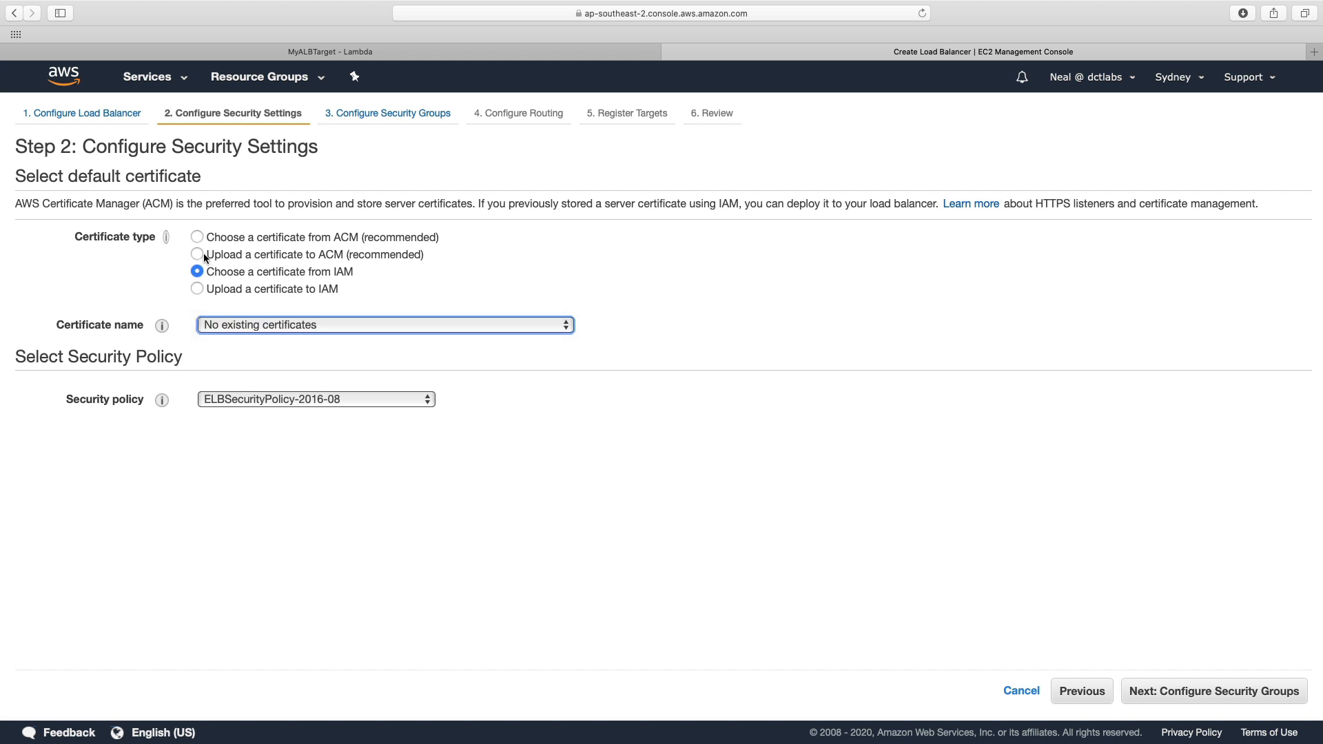
click(196, 237)
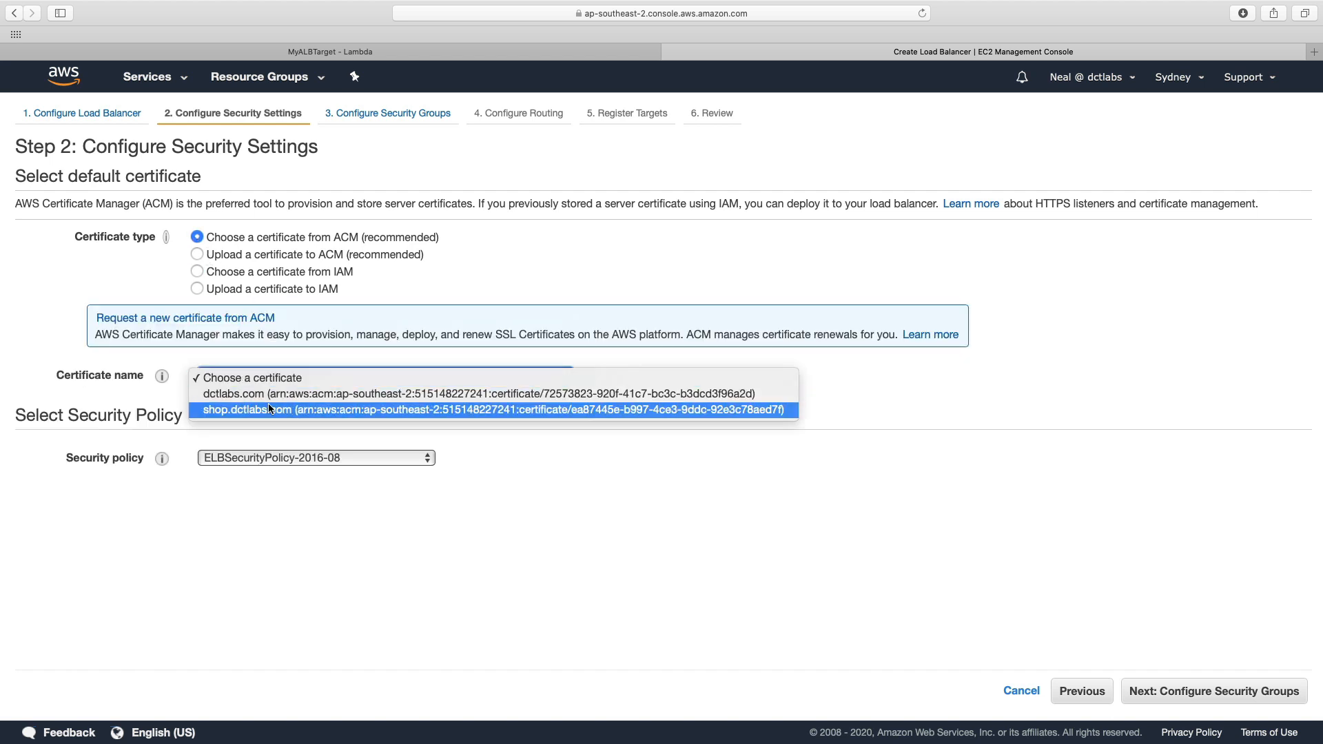
click(492, 394)
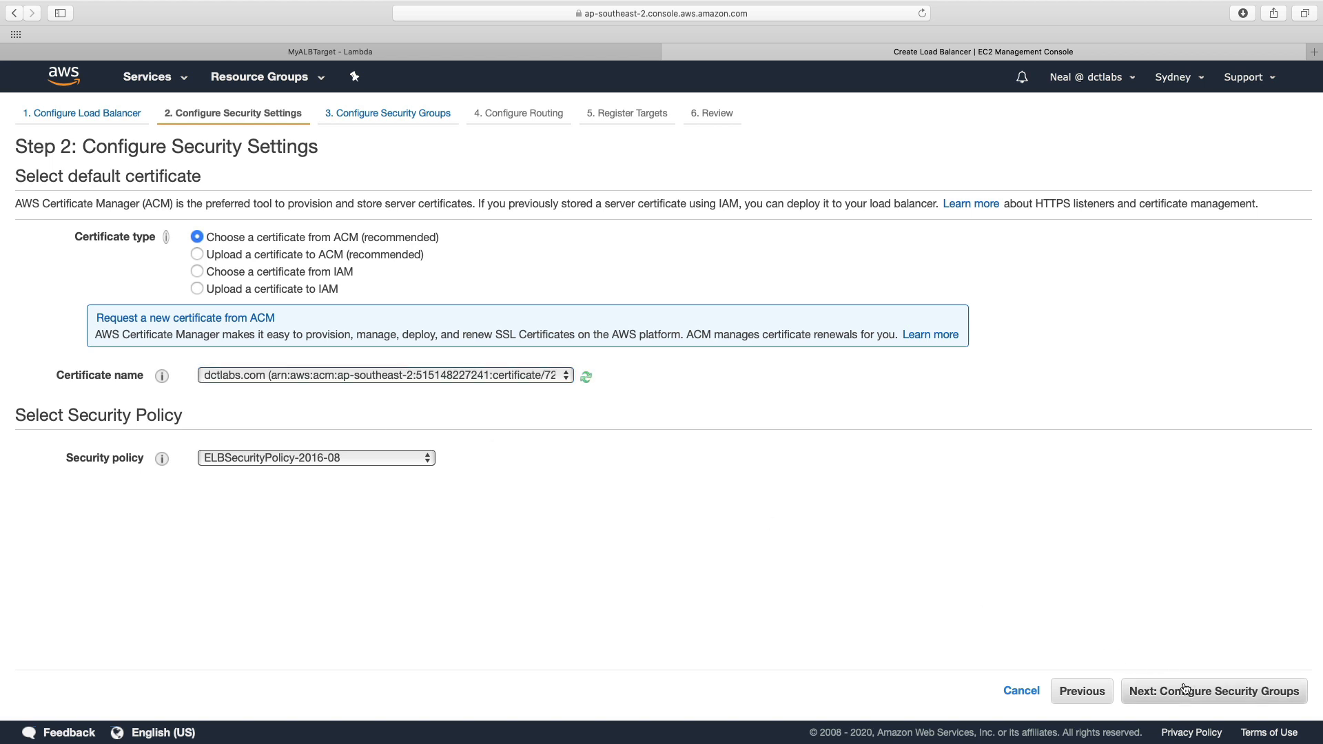
click(1213, 691)
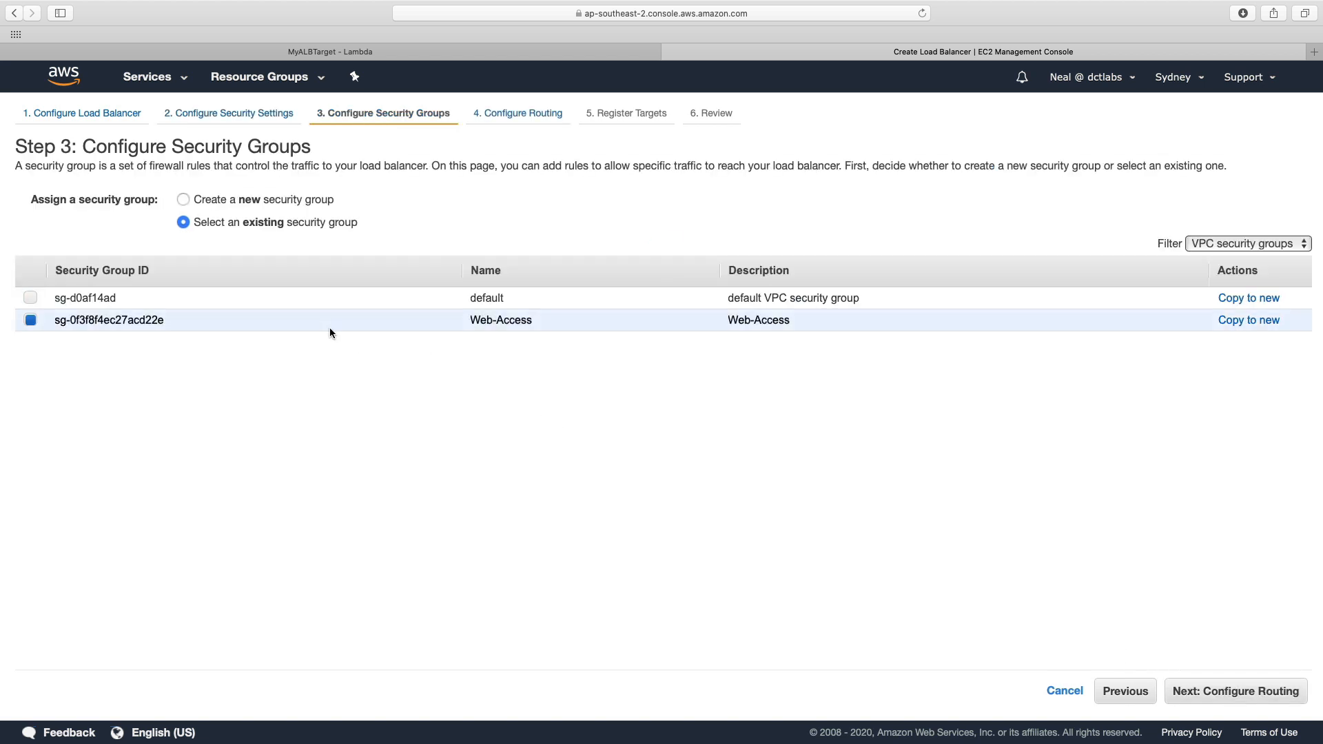
Step: Name the new target group TG1 and set its target type to Lambda function
click(1234, 691)
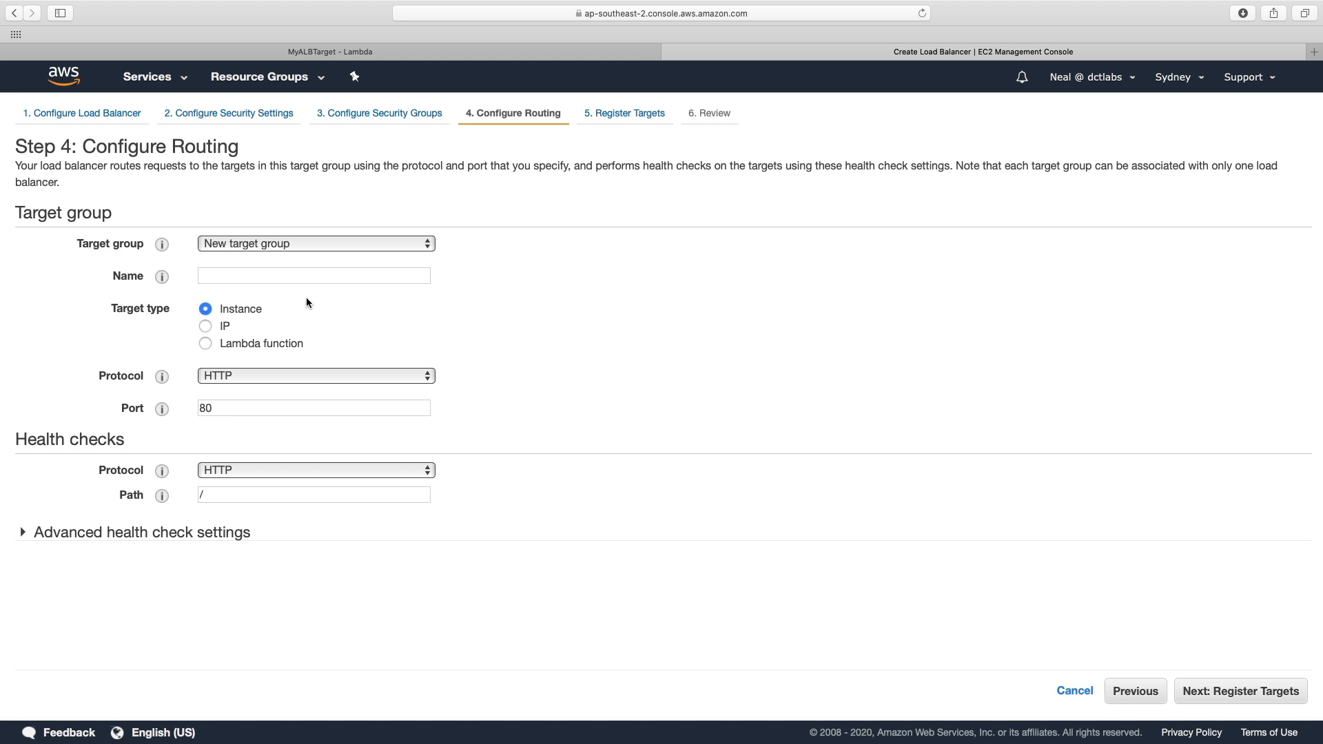
text(T)
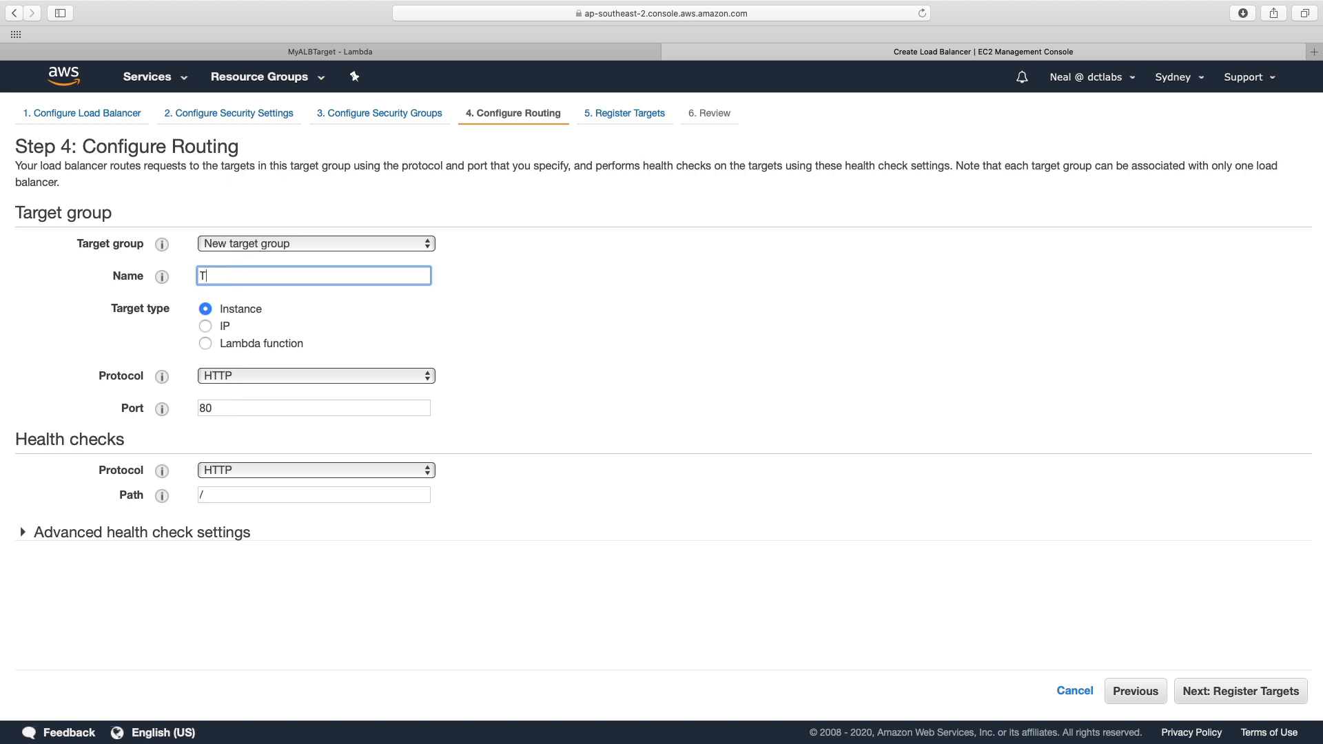
text(G1)
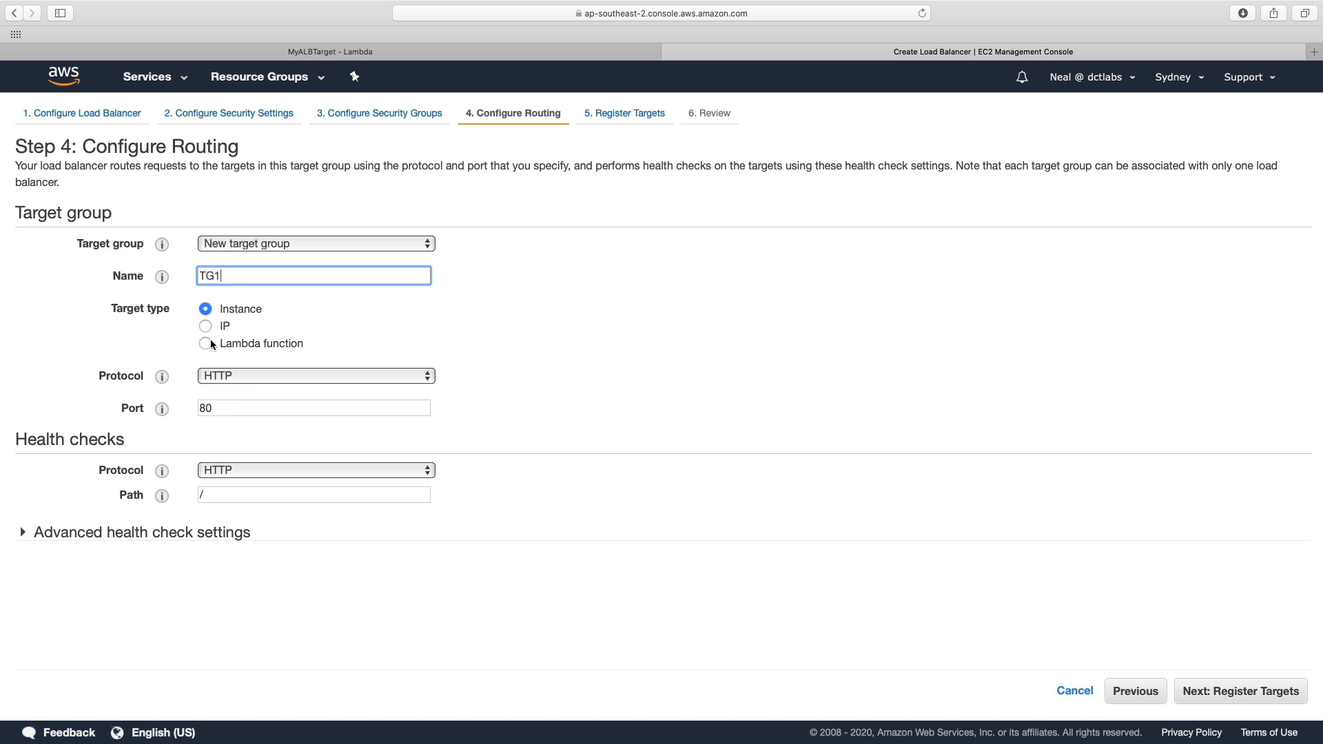
click(205, 343)
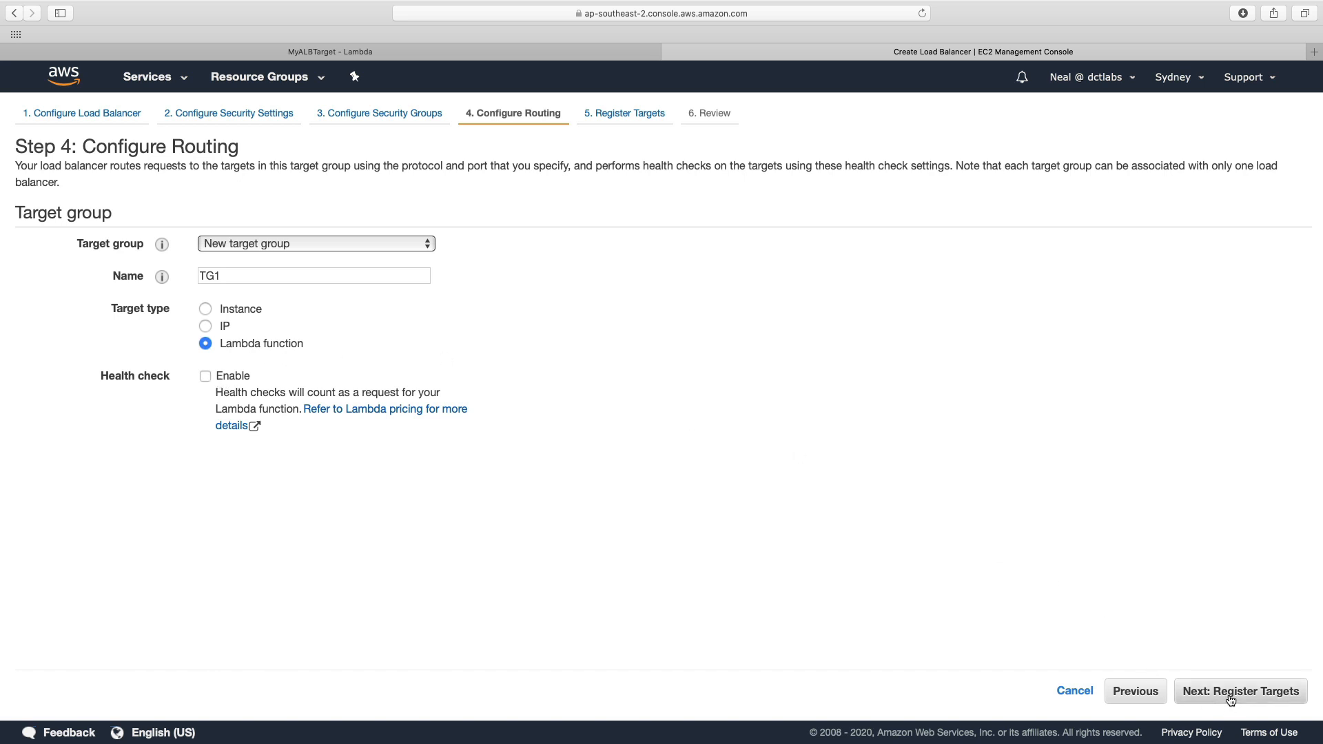
click(1240, 692)
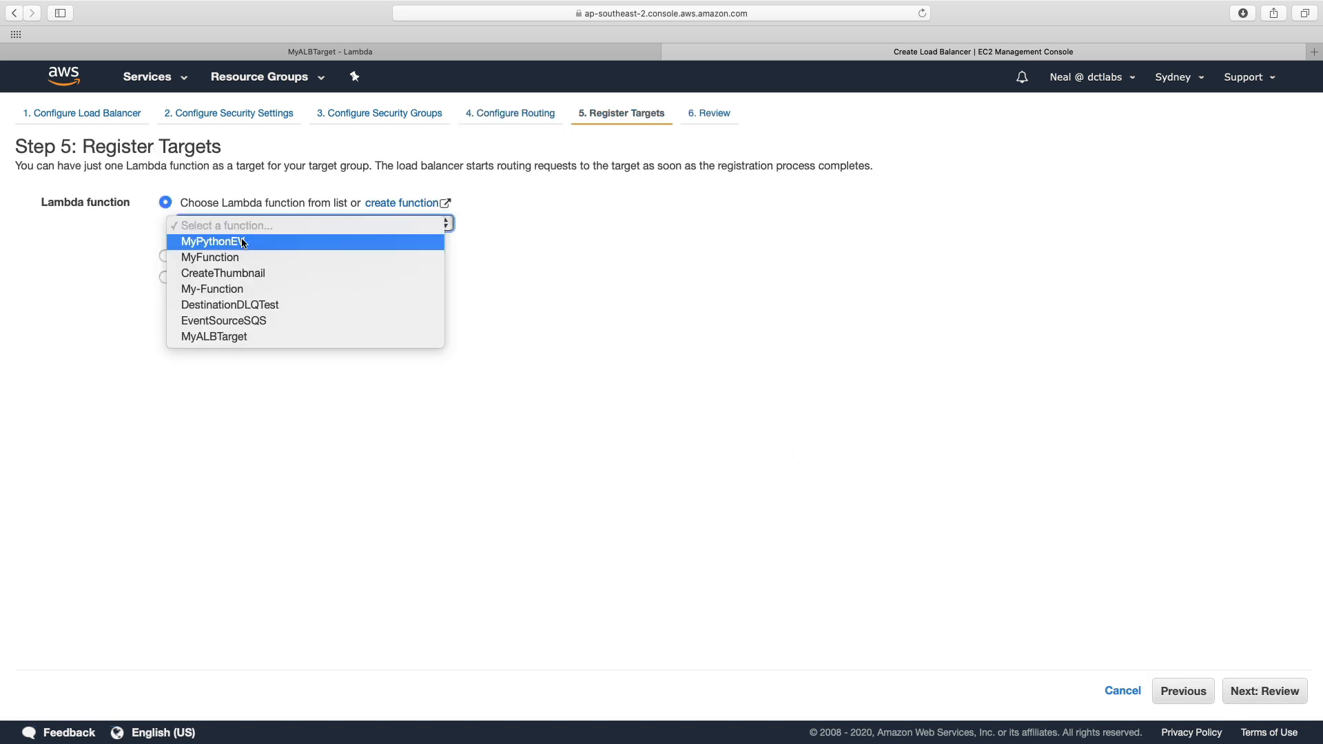
mouse_move(223, 320)
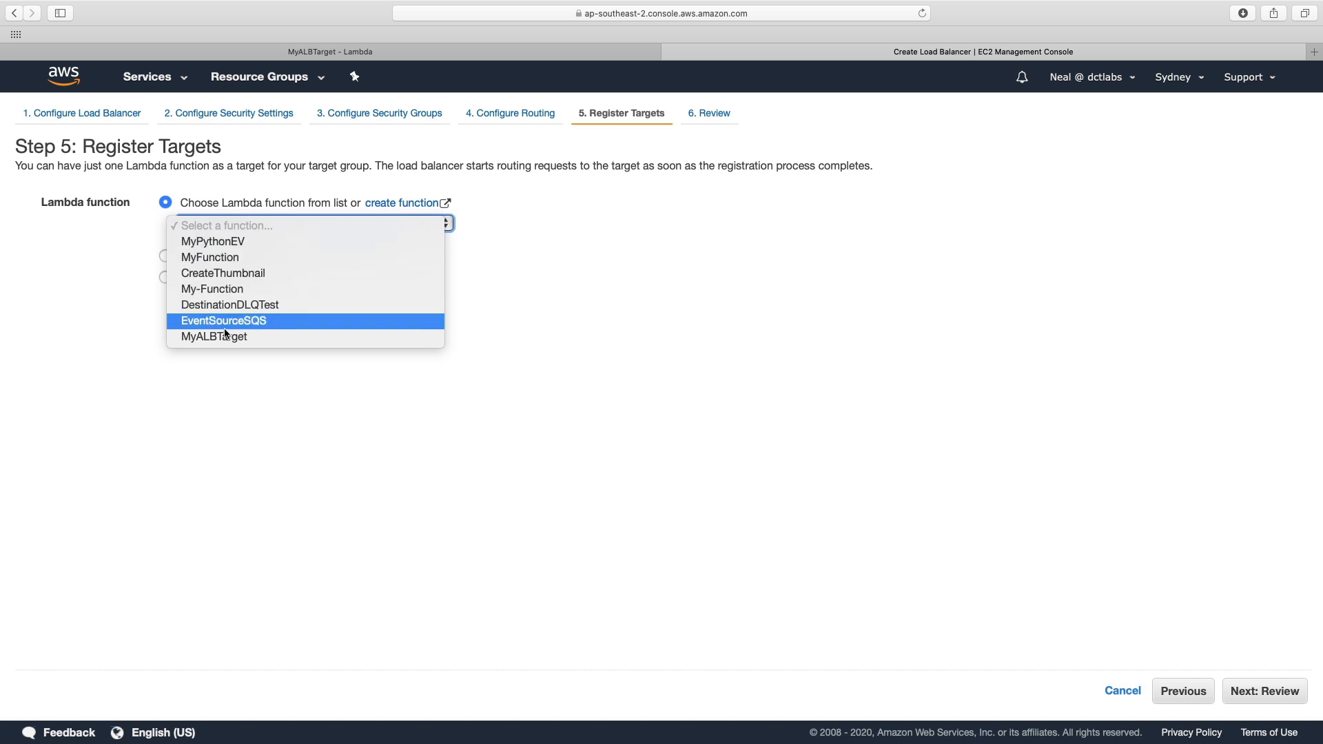
Step: Register MyALBTarget as TG1's target, review the settings, and create MyALB
click(214, 335)
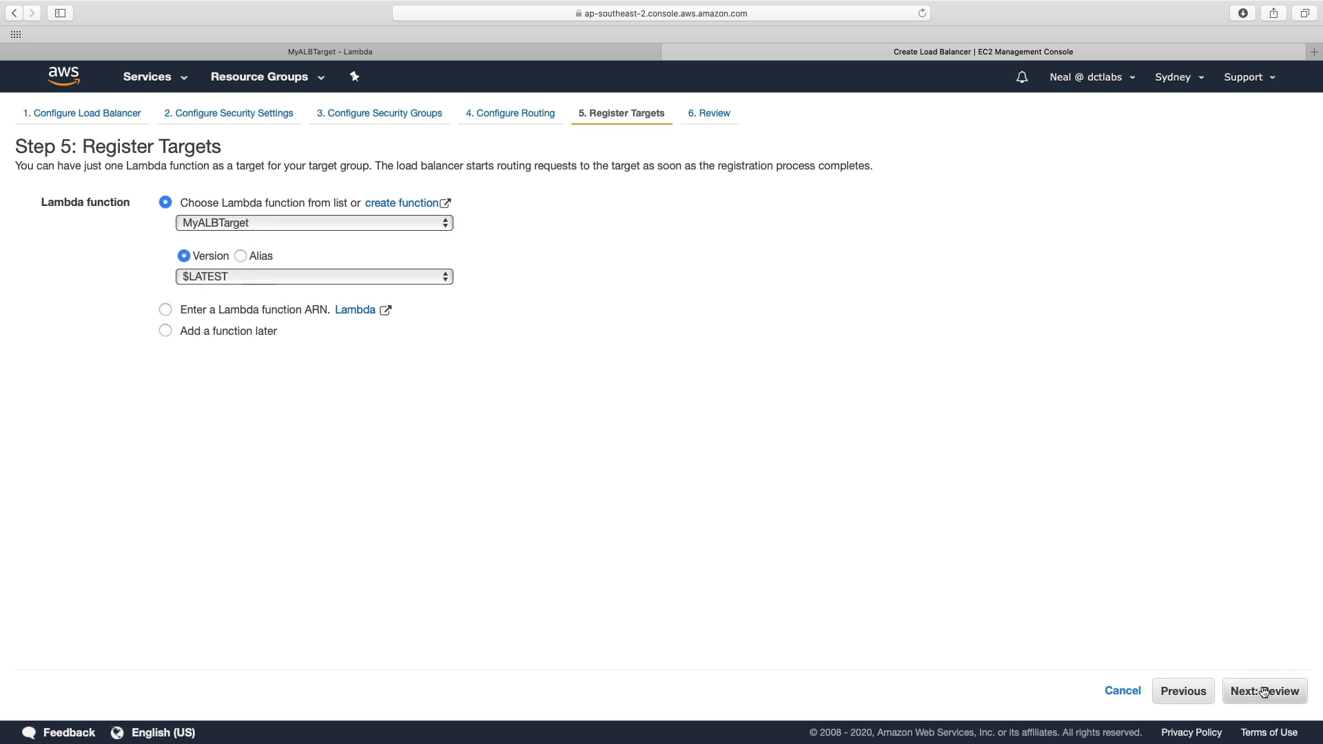
click(1263, 691)
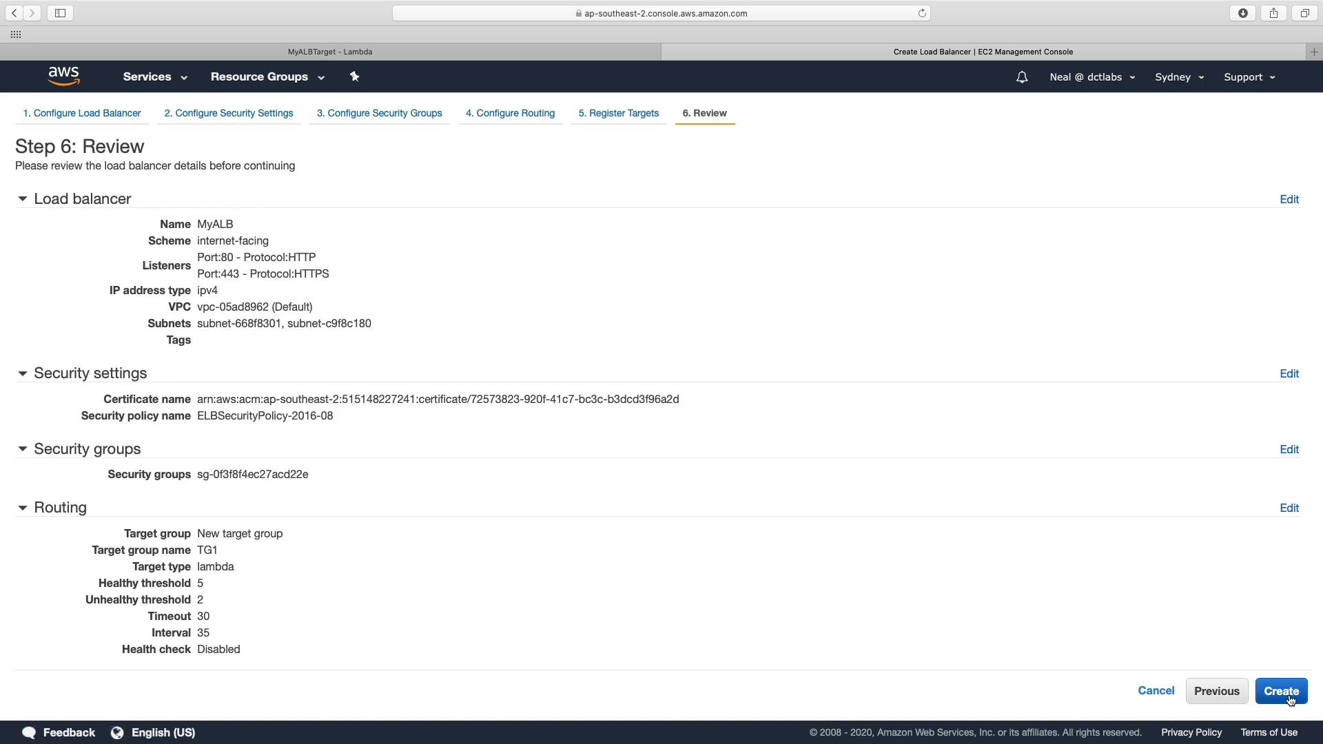
click(1281, 691)
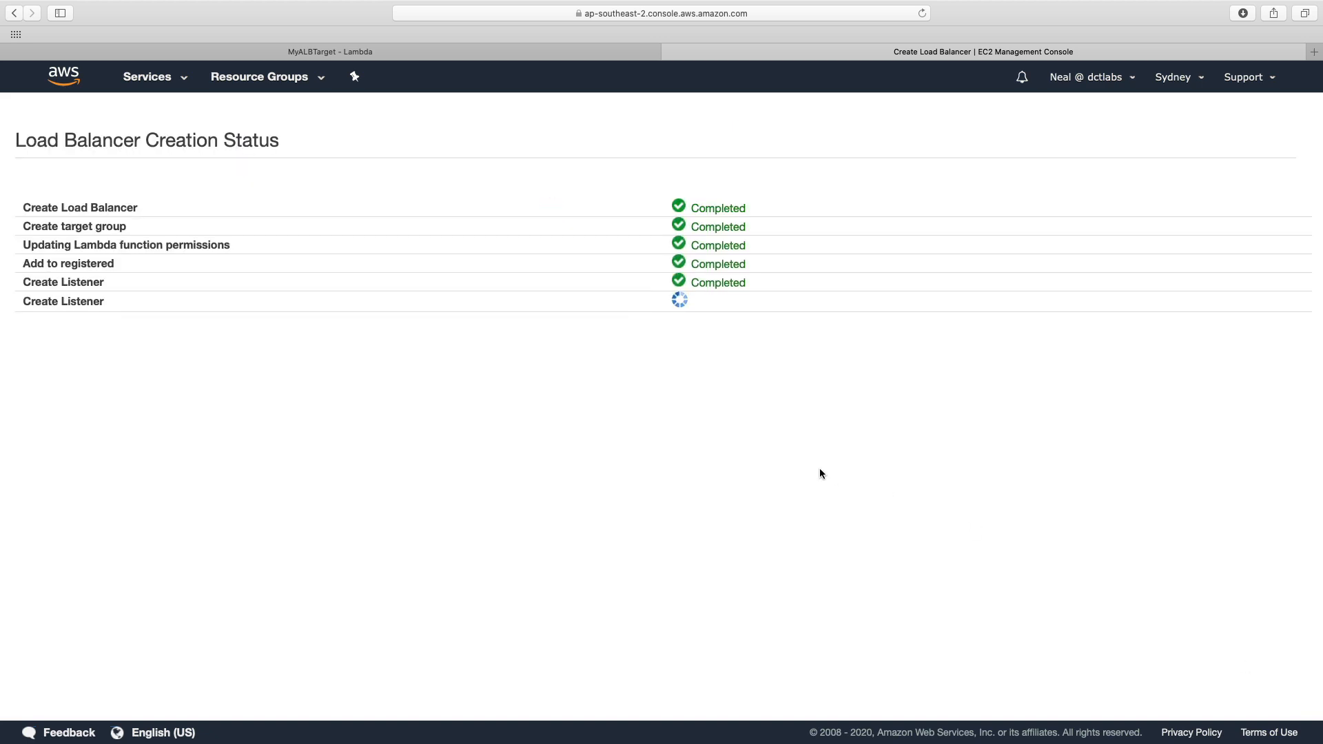
Step: Find Route 53 via Services search, check MyALB is provisioning, then return to Route 53
click(146, 77)
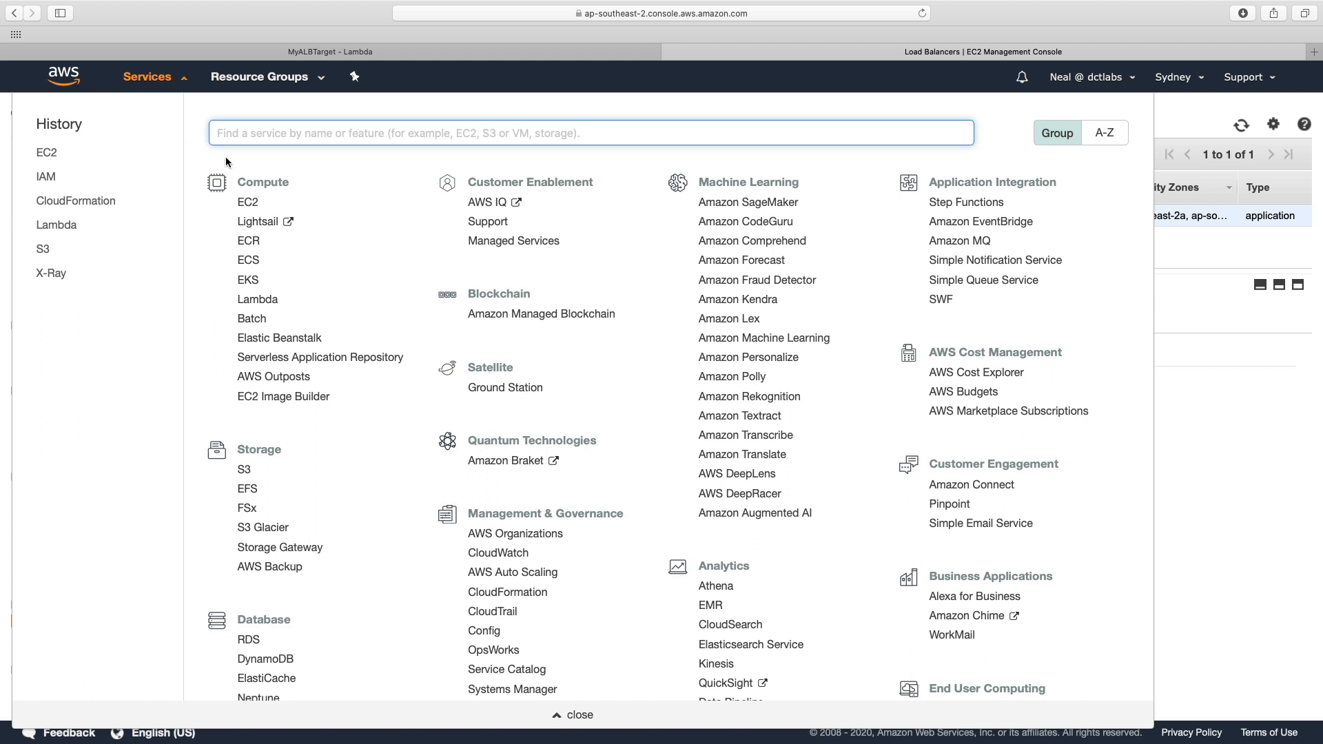
text(route)
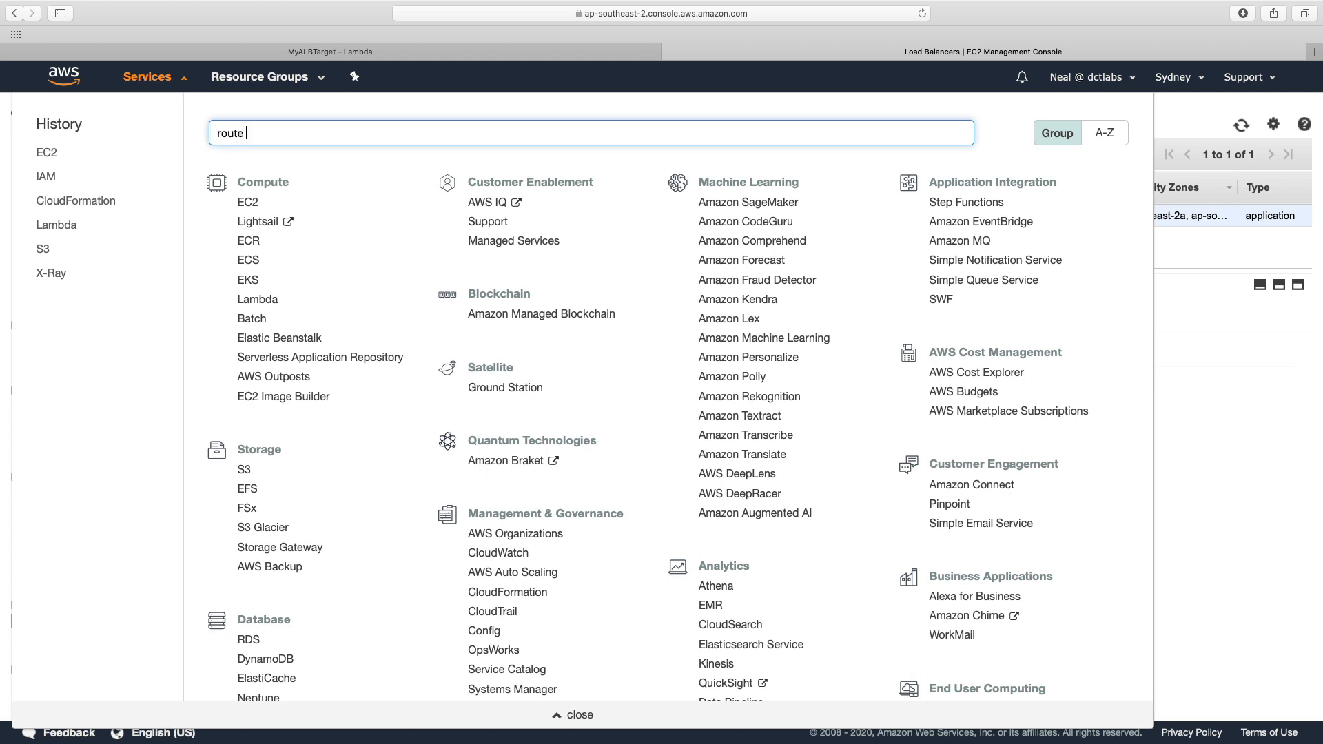
text(53)
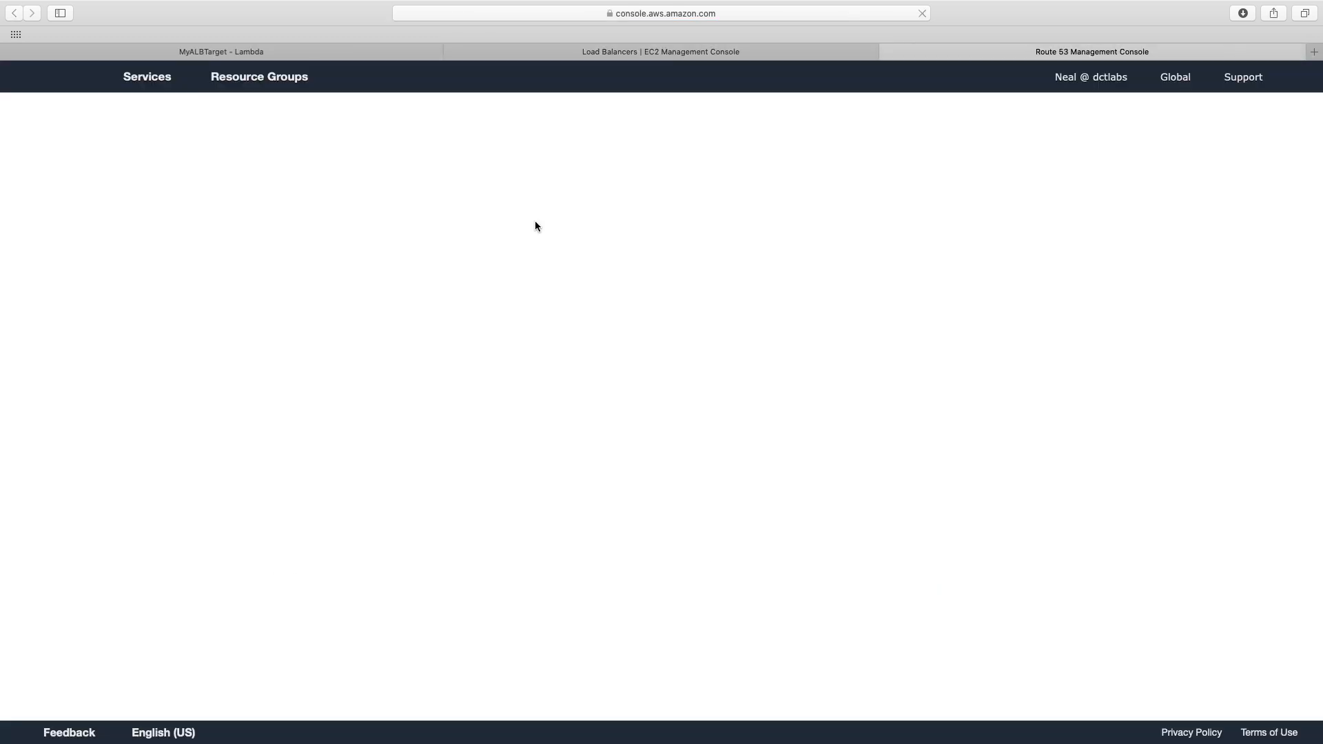
click(661, 52)
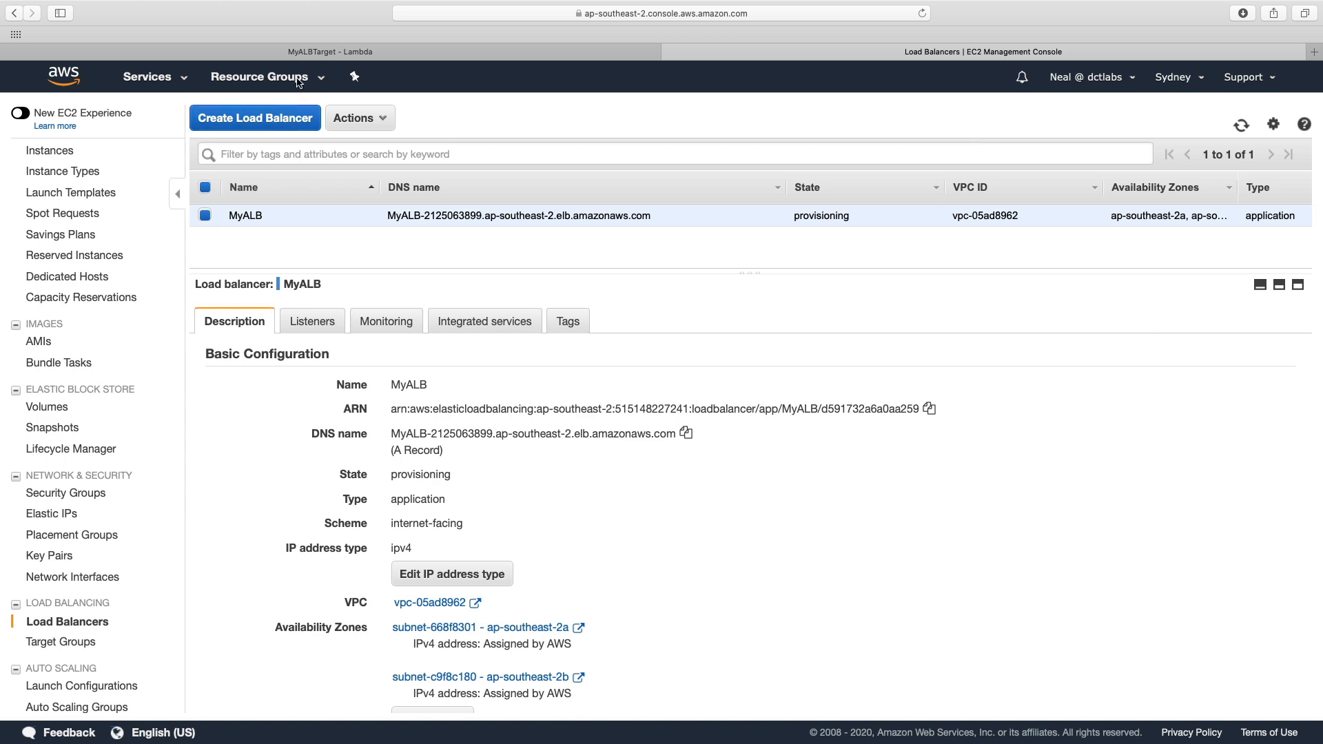
click(1091, 51)
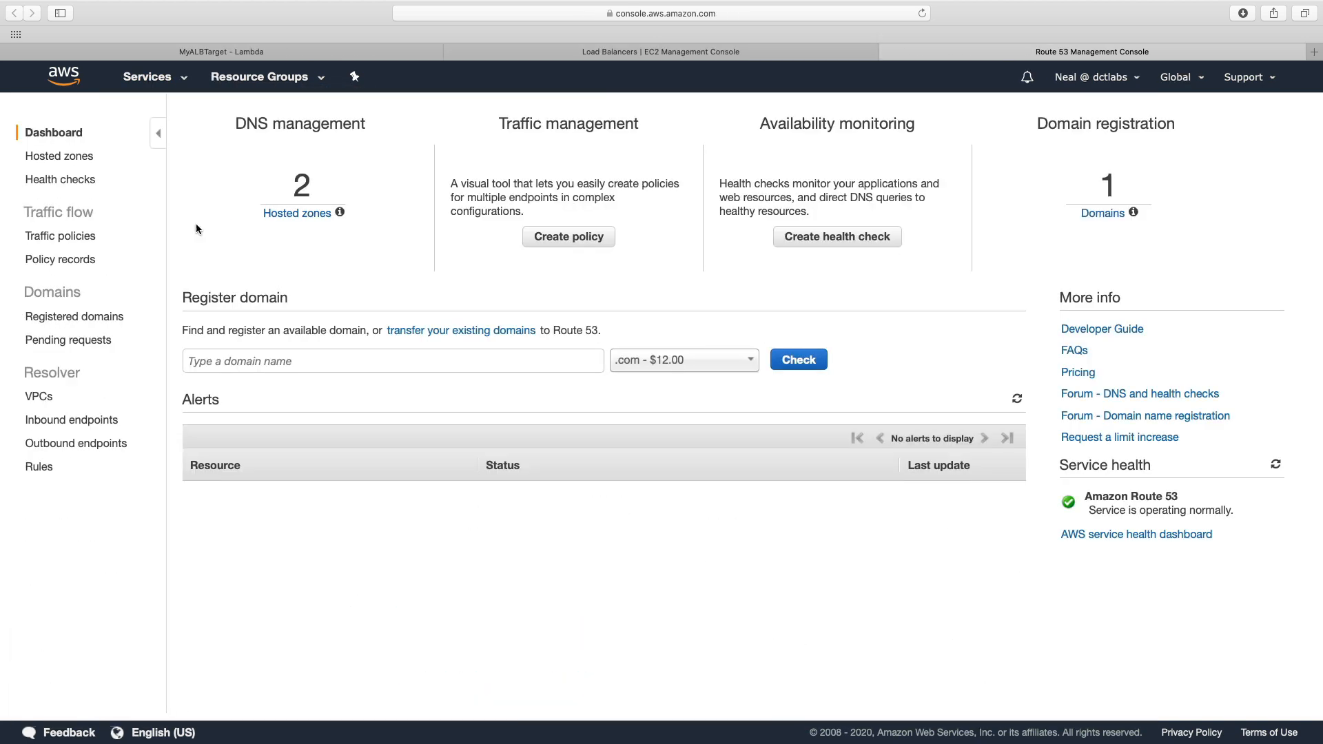
Step: Add an alias A record in the dctlabs.com hosted zone targeting the MyALB load balancer
click(60, 156)
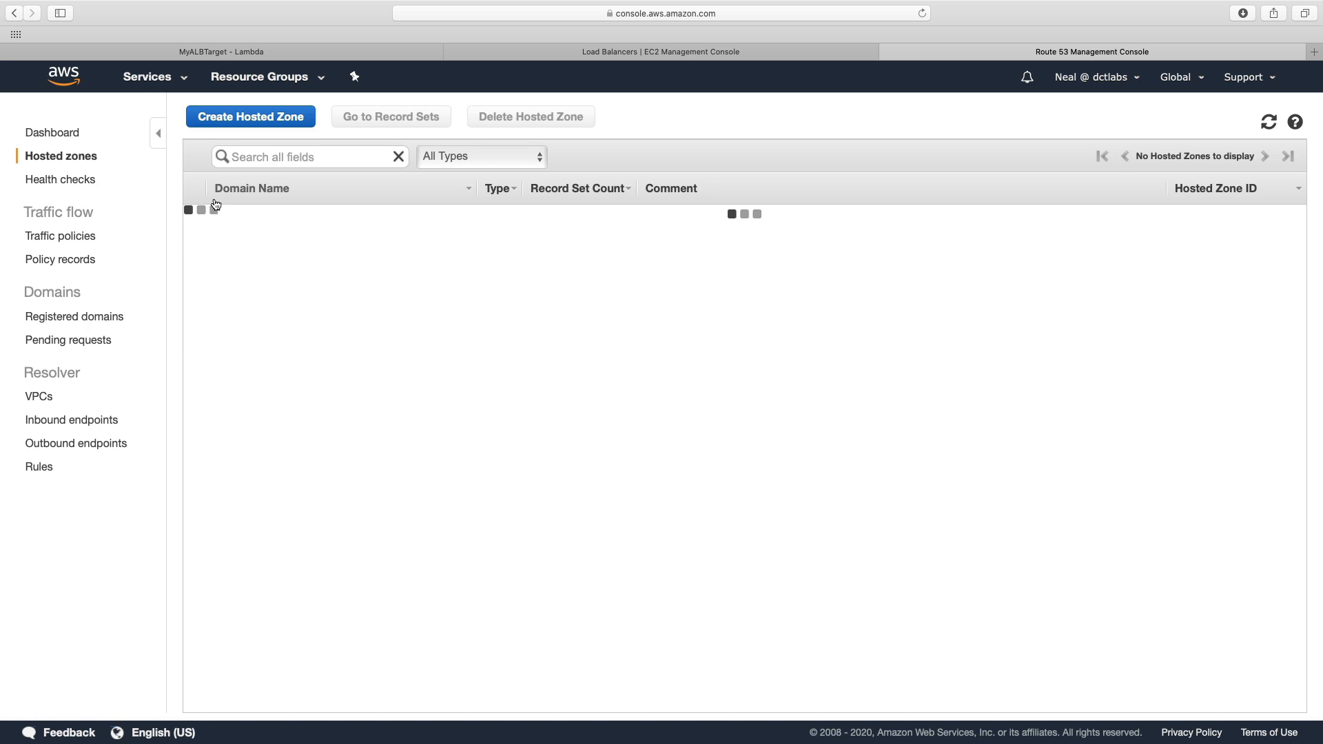
click(390, 116)
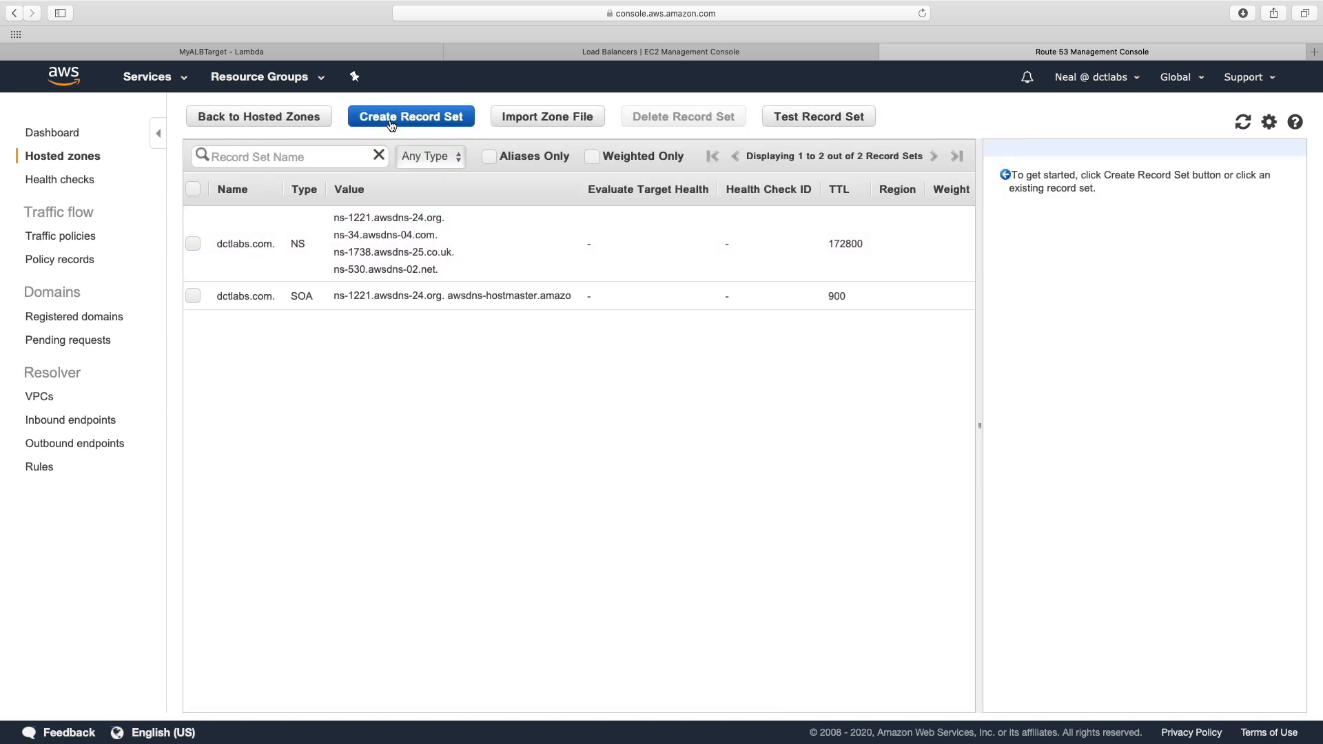
click(409, 116)
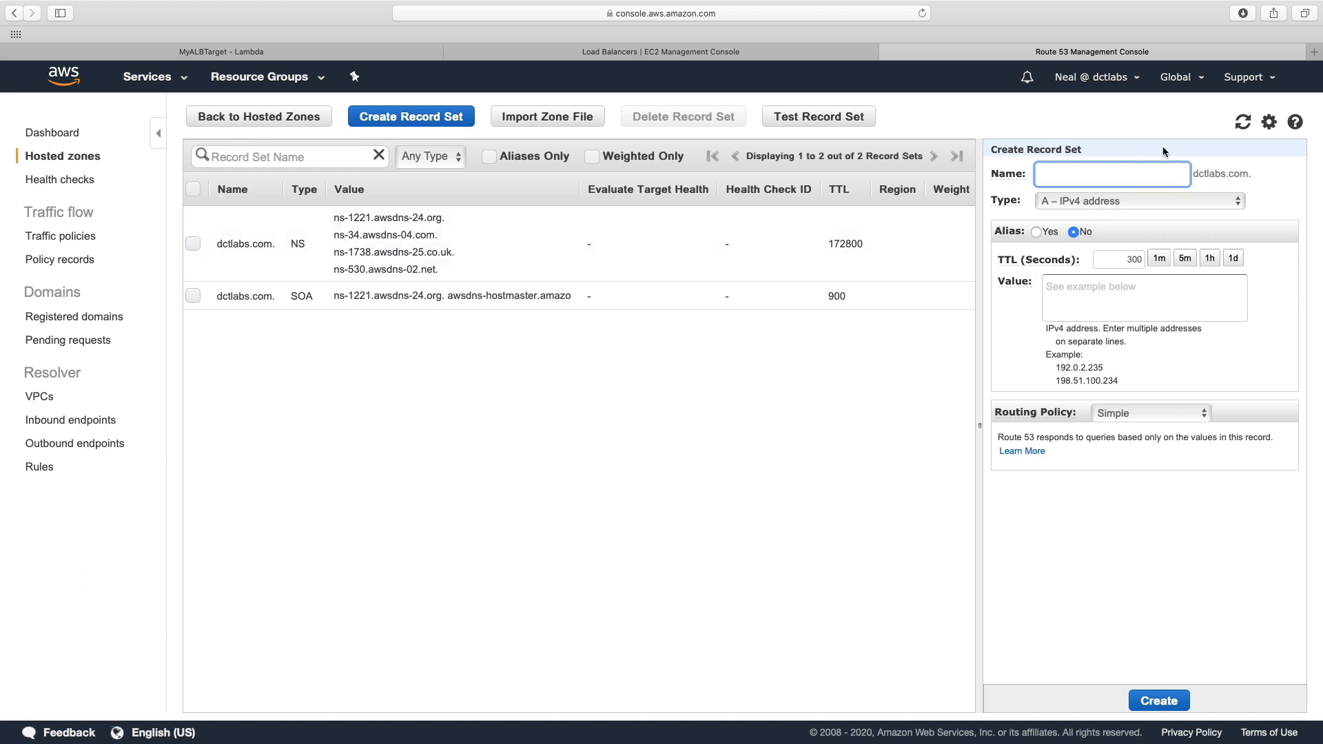
mouse_move(1090, 277)
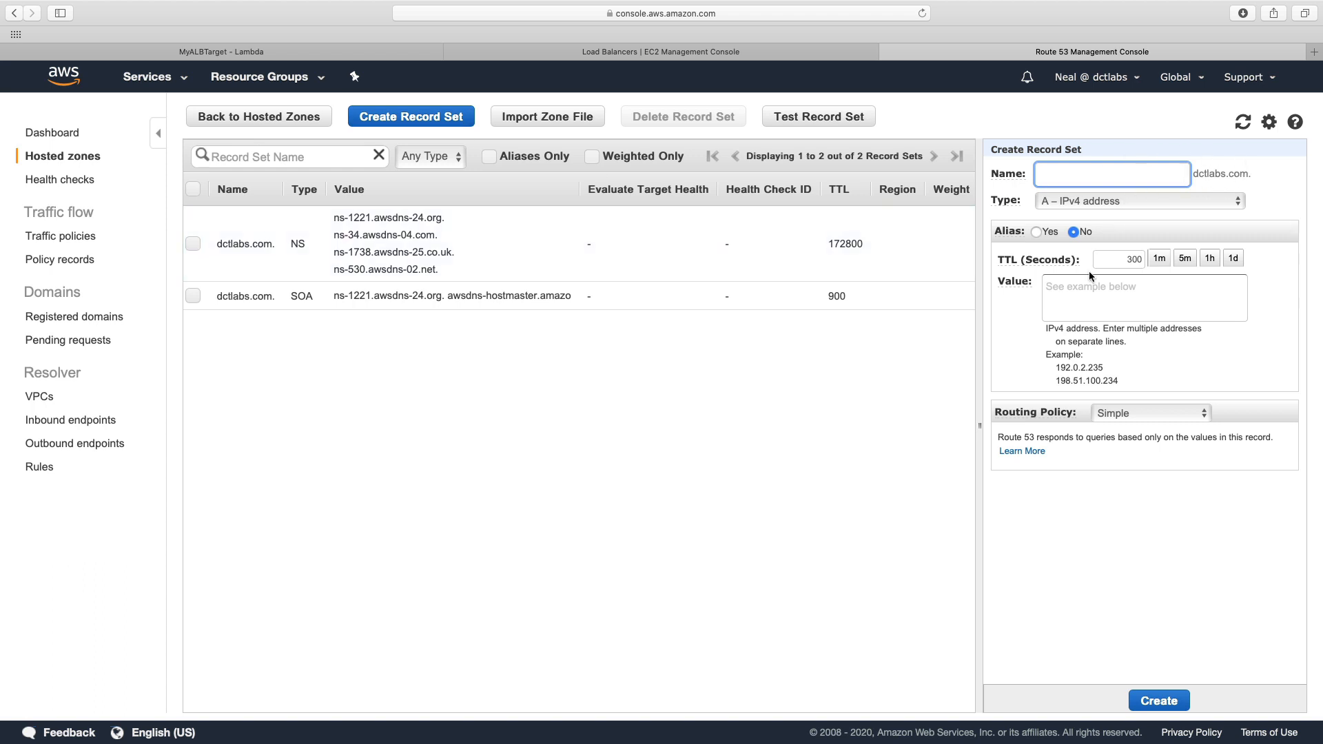
click(1036, 232)
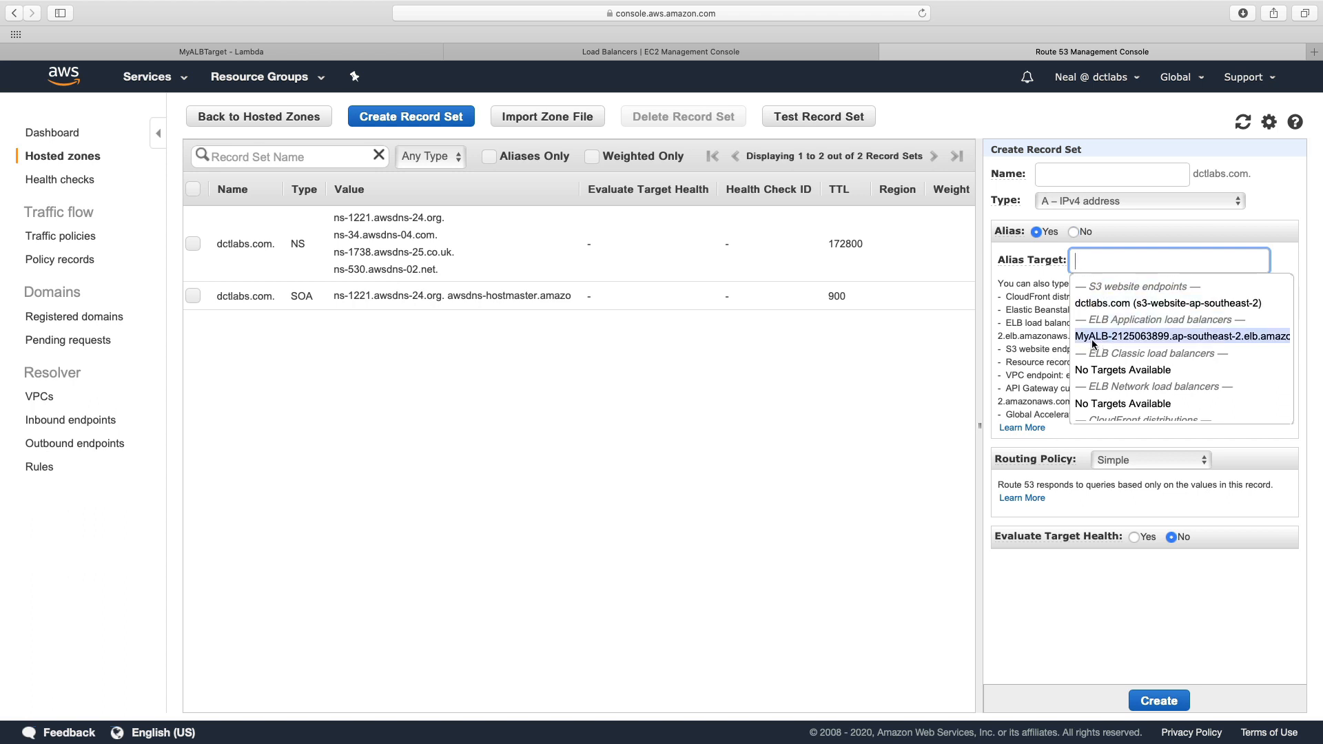
click(1181, 335)
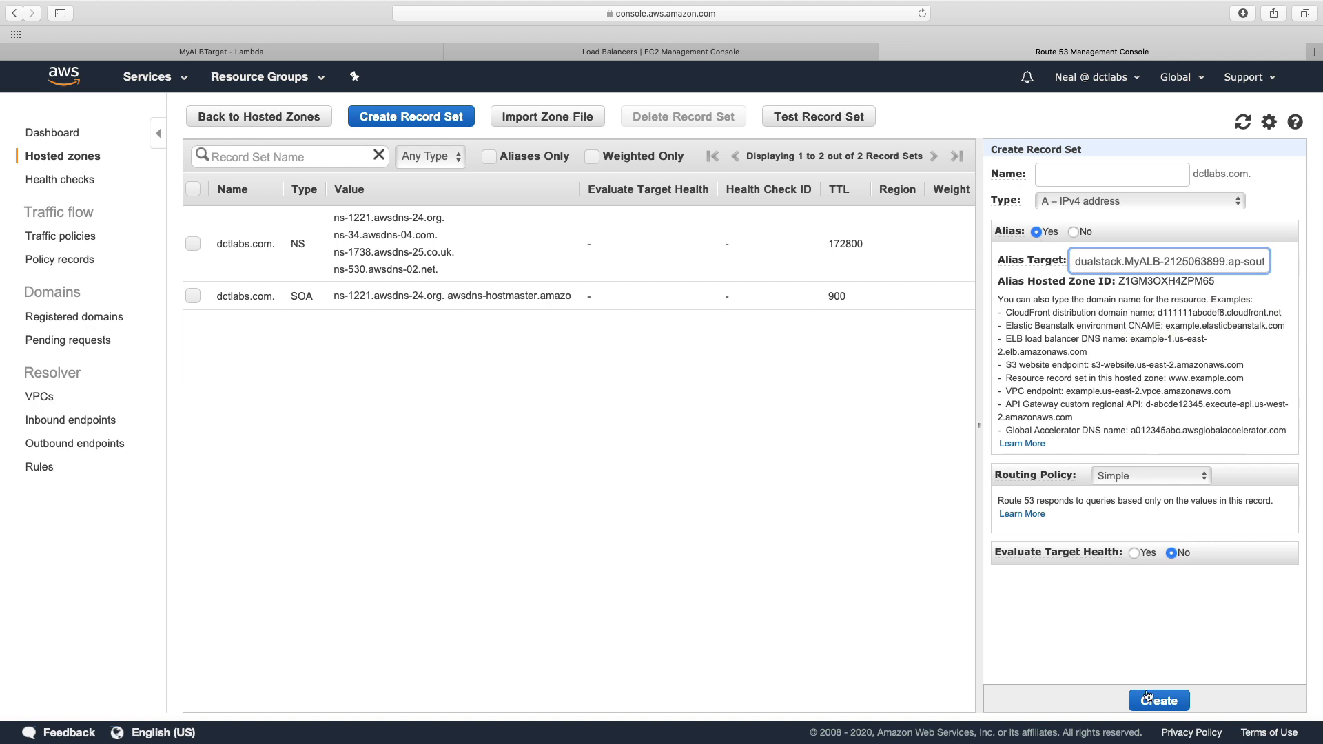
click(661, 51)
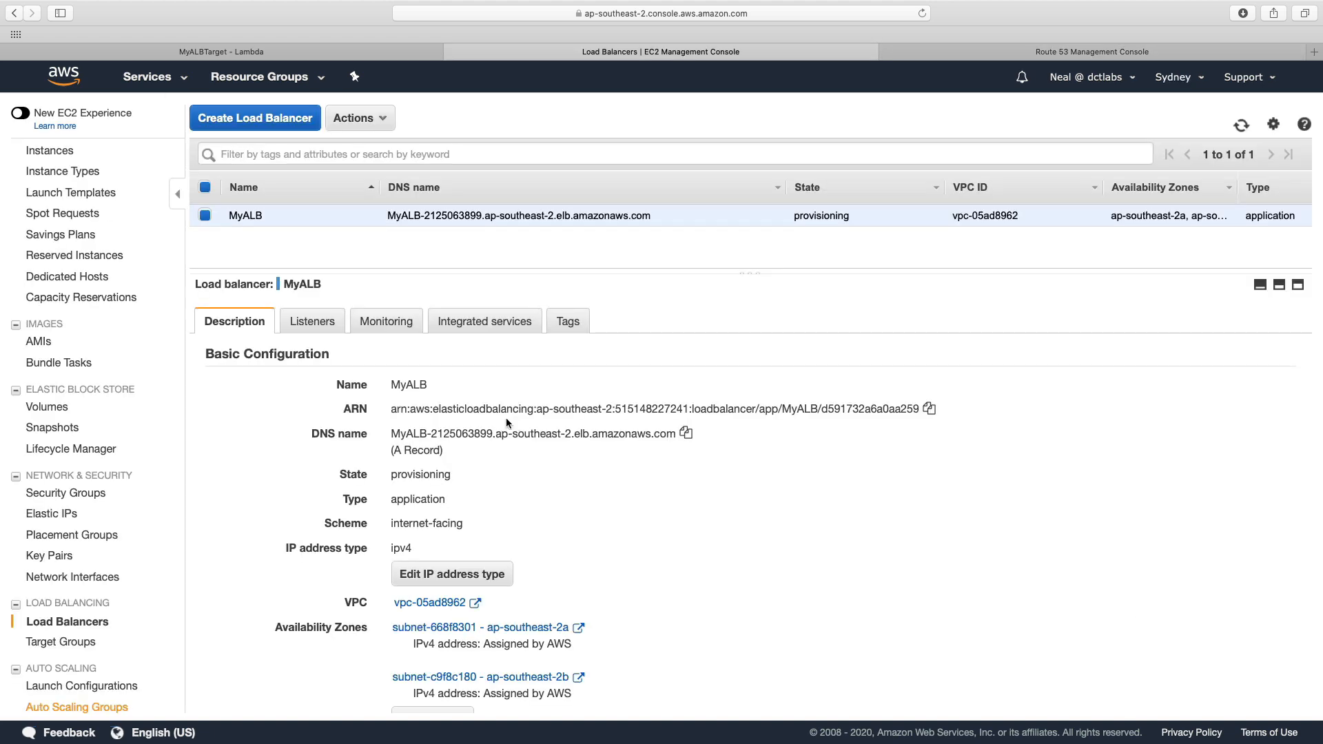
mouse_move(61, 642)
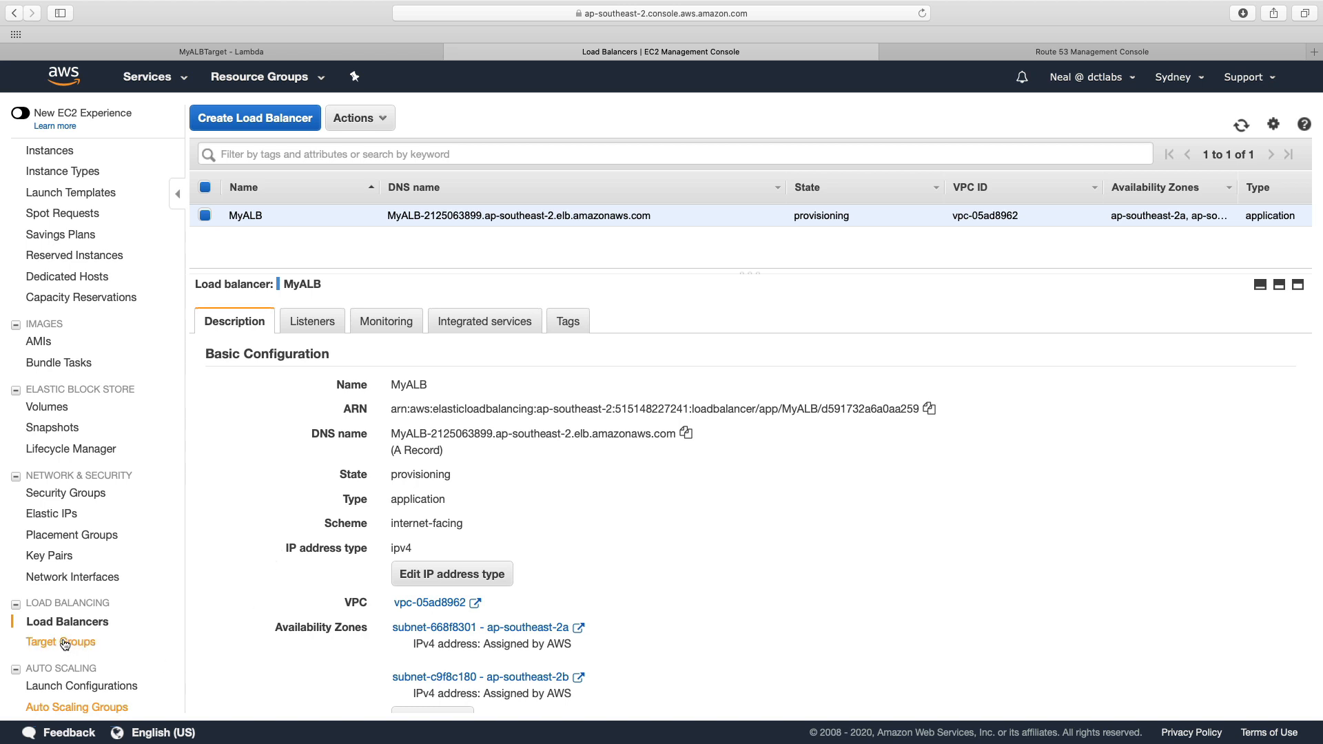
Step: Turn on TG1's health check, with path / and success code 200, and save
click(61, 642)
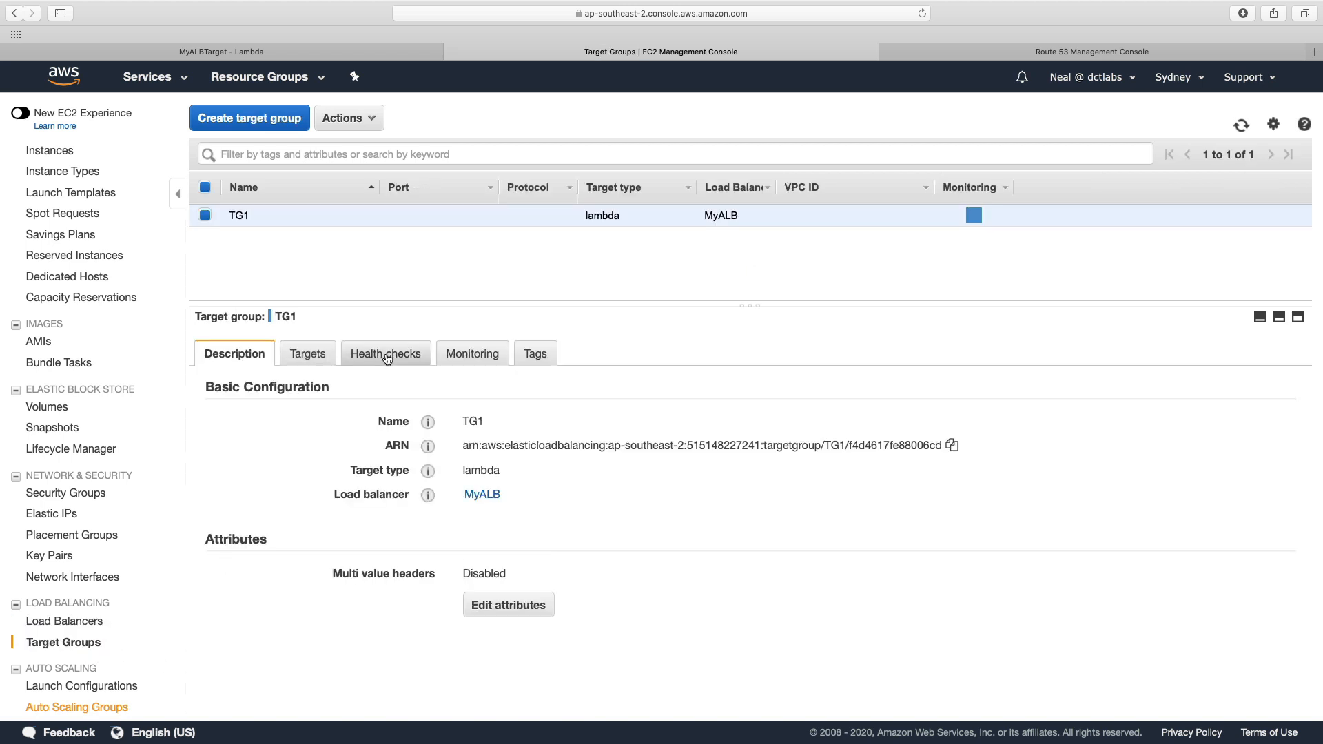
click(385, 353)
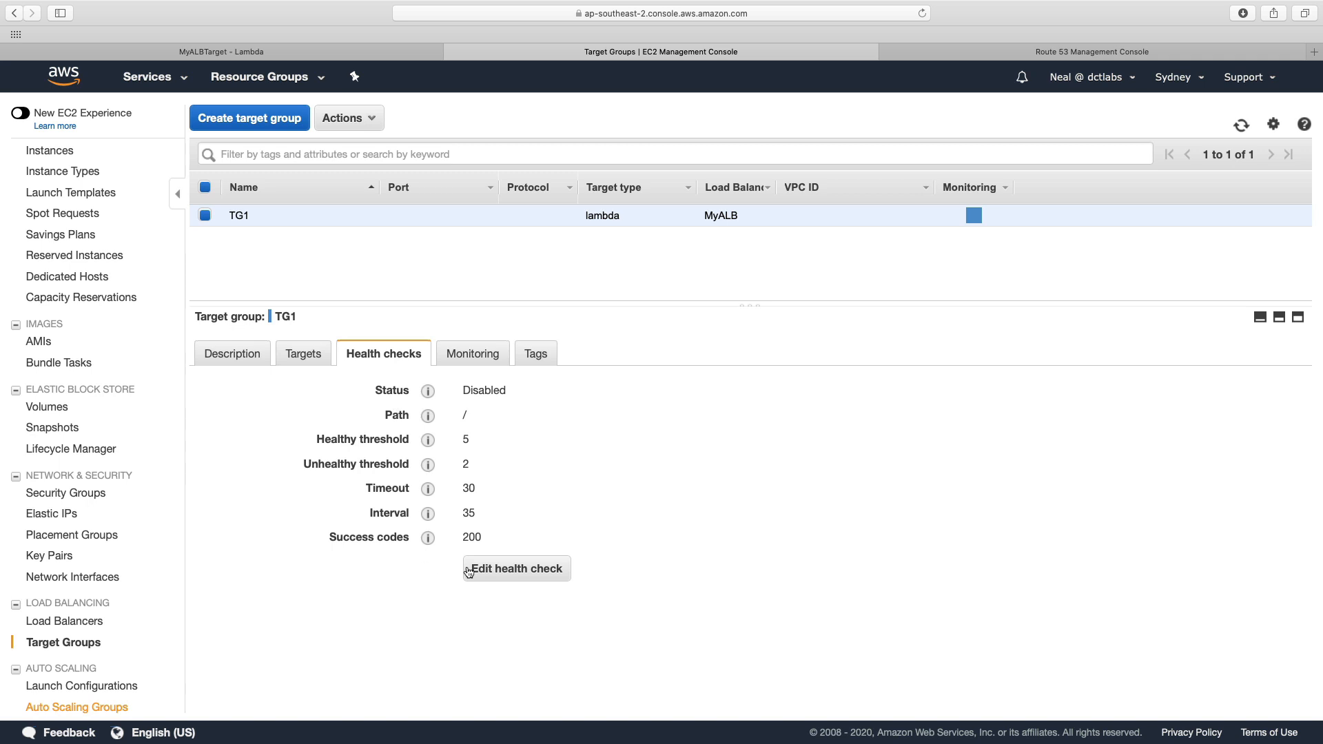
click(515, 568)
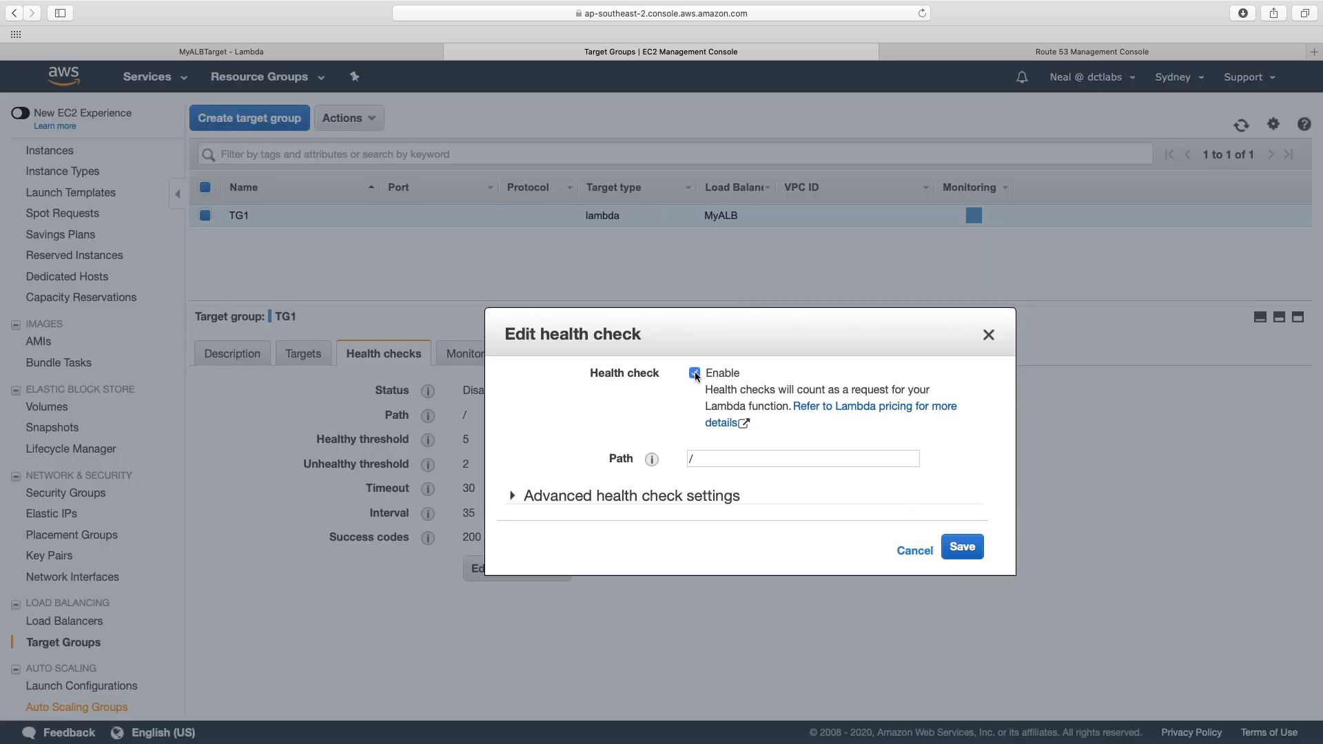
click(695, 373)
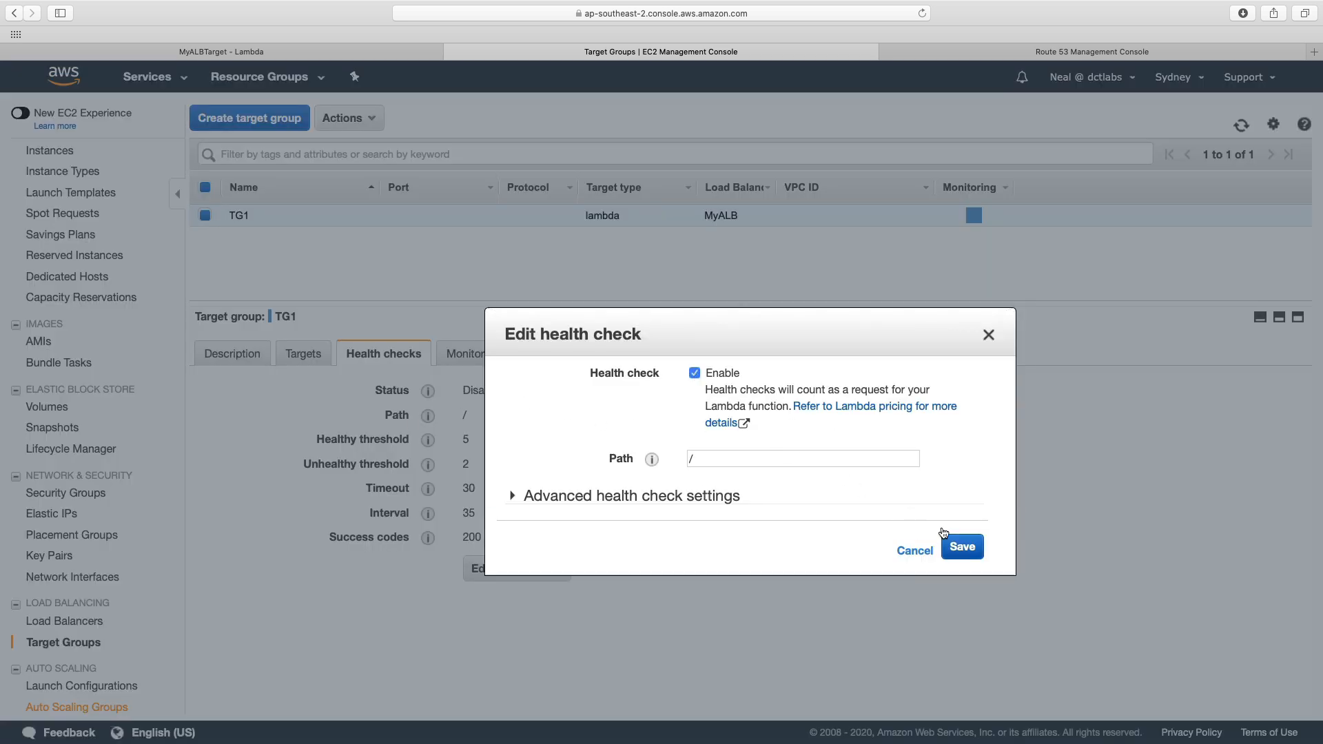
click(961, 546)
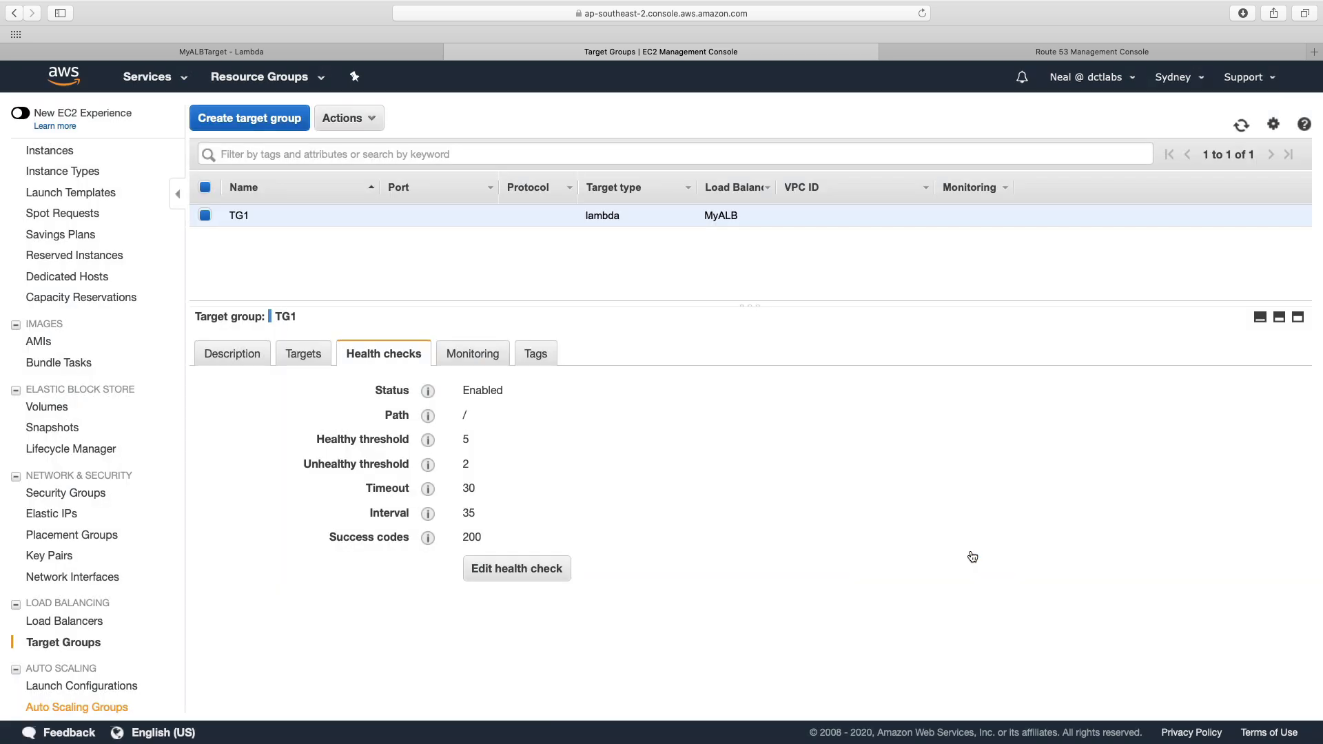
mouse_move(880, 546)
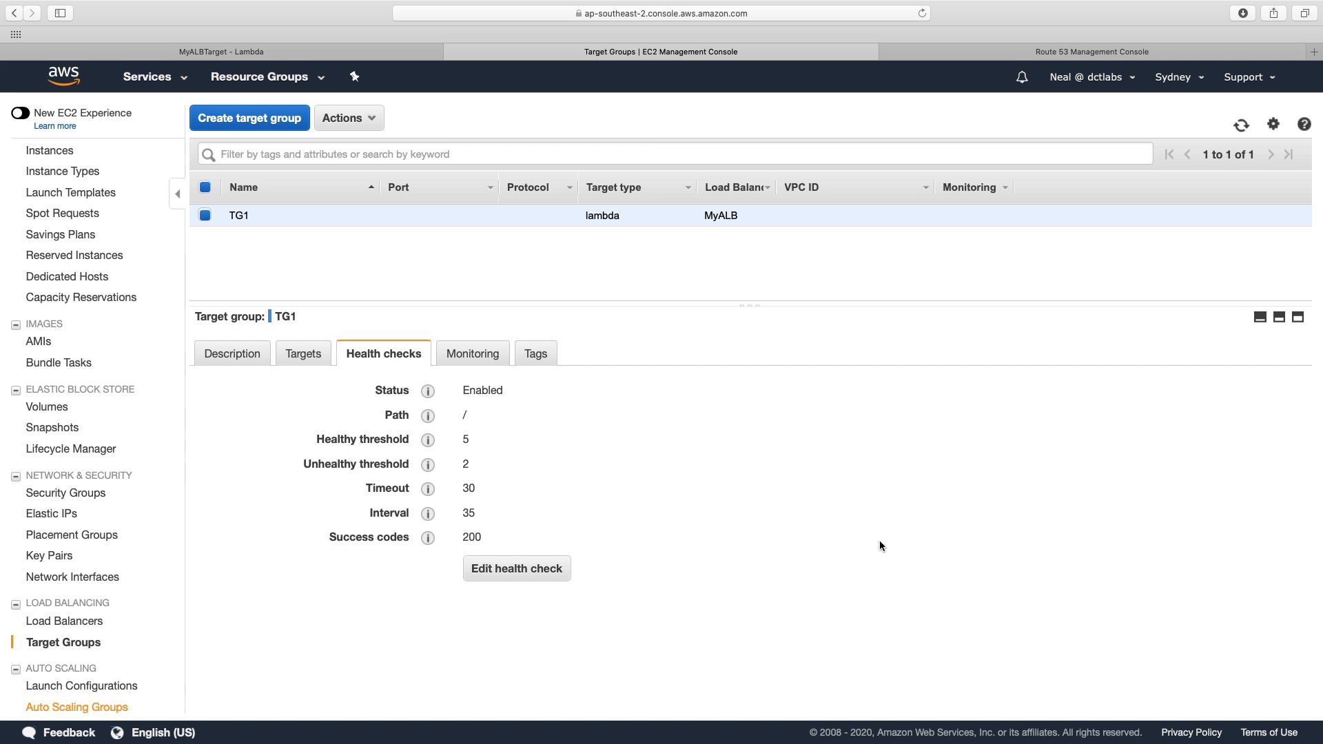
Step: Open TG1's Targets tab to see MyALBTarget ($LATEST) and its health status
click(304, 352)
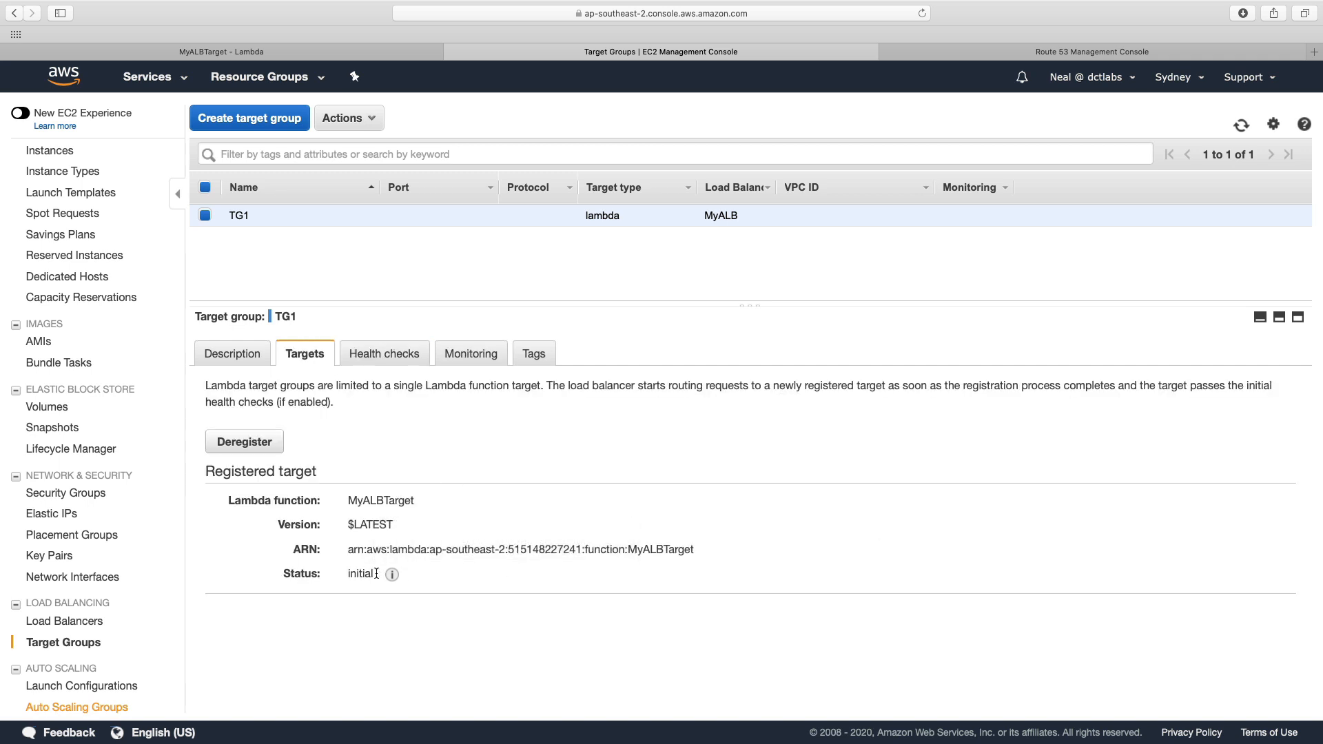
mouse_move(391, 573)
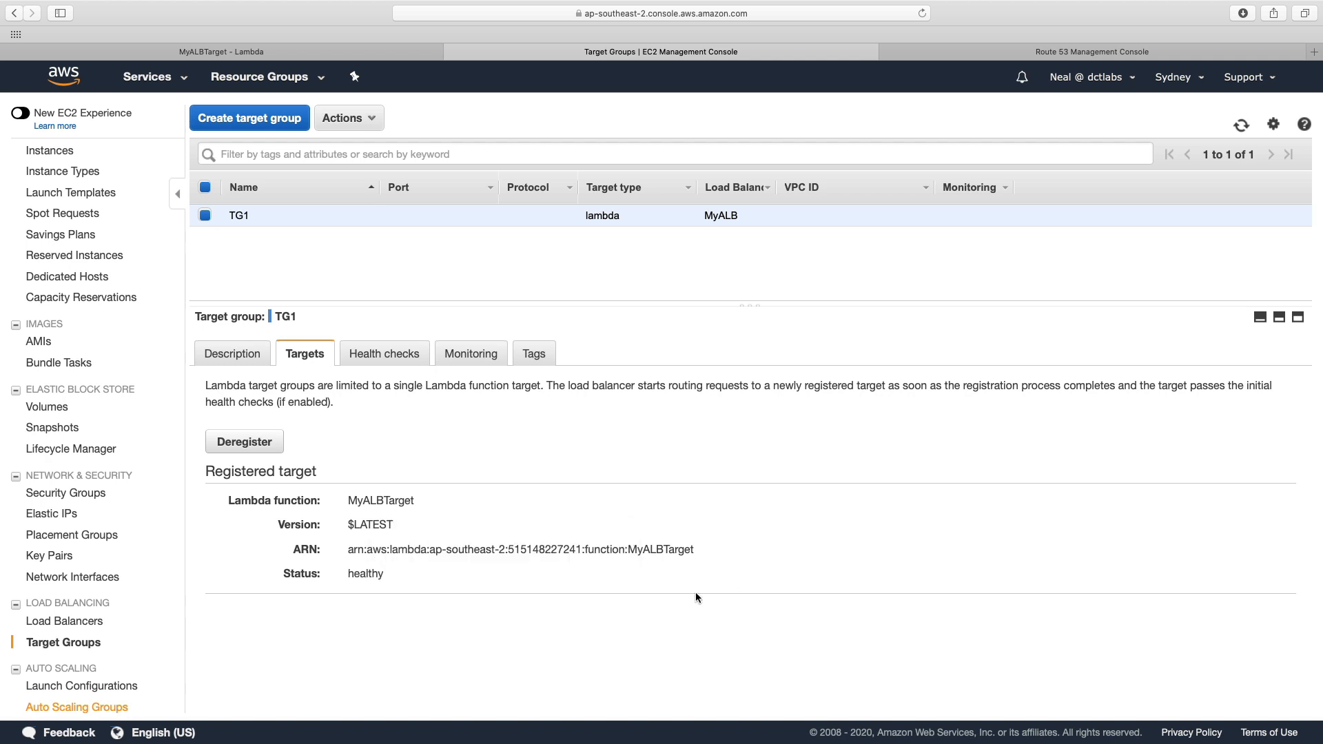
mouse_move(1145, 75)
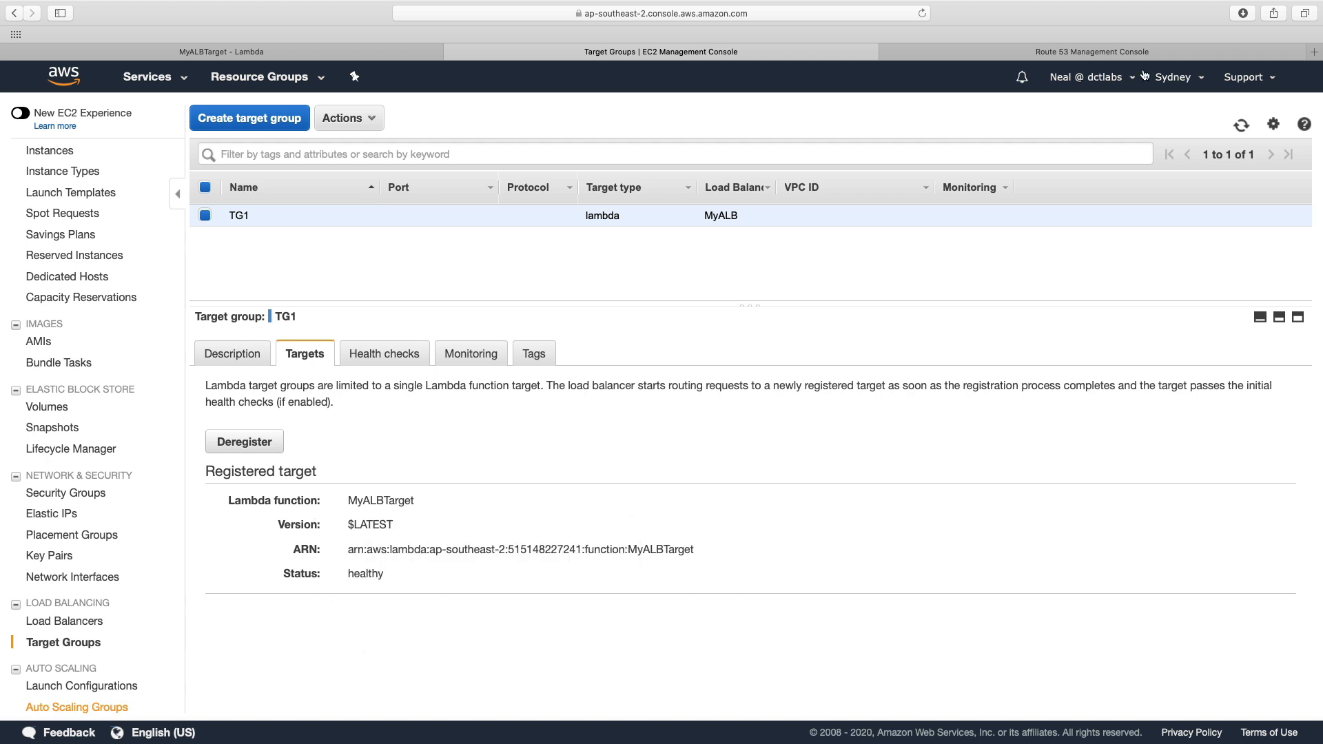
mouse_move(97, 617)
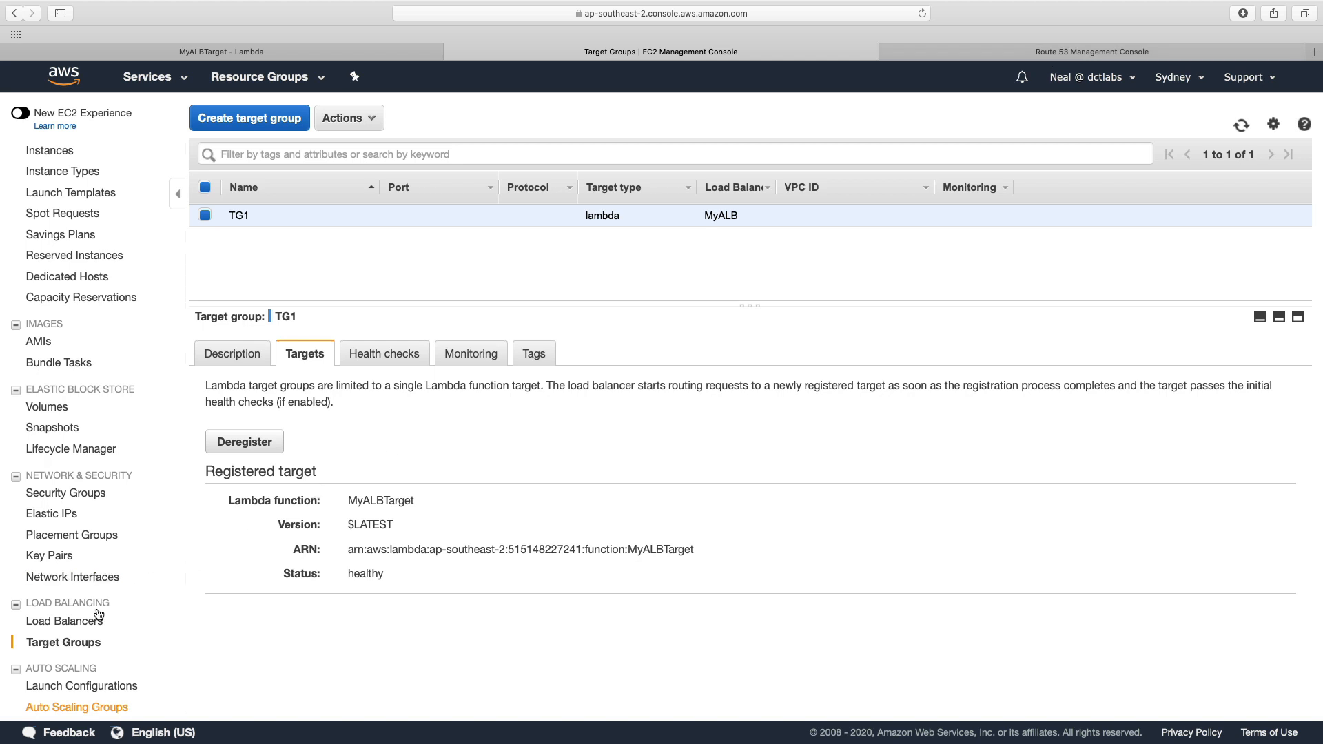
click(68, 621)
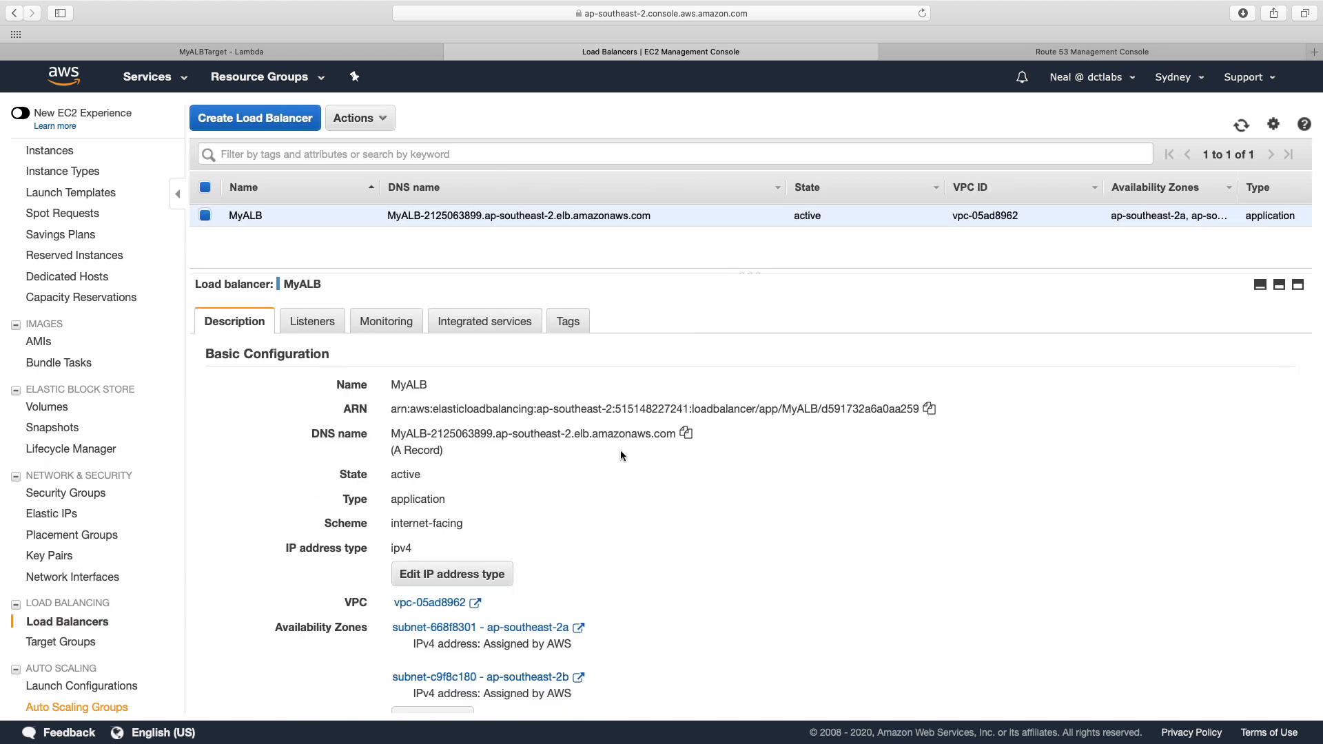
click(684, 433)
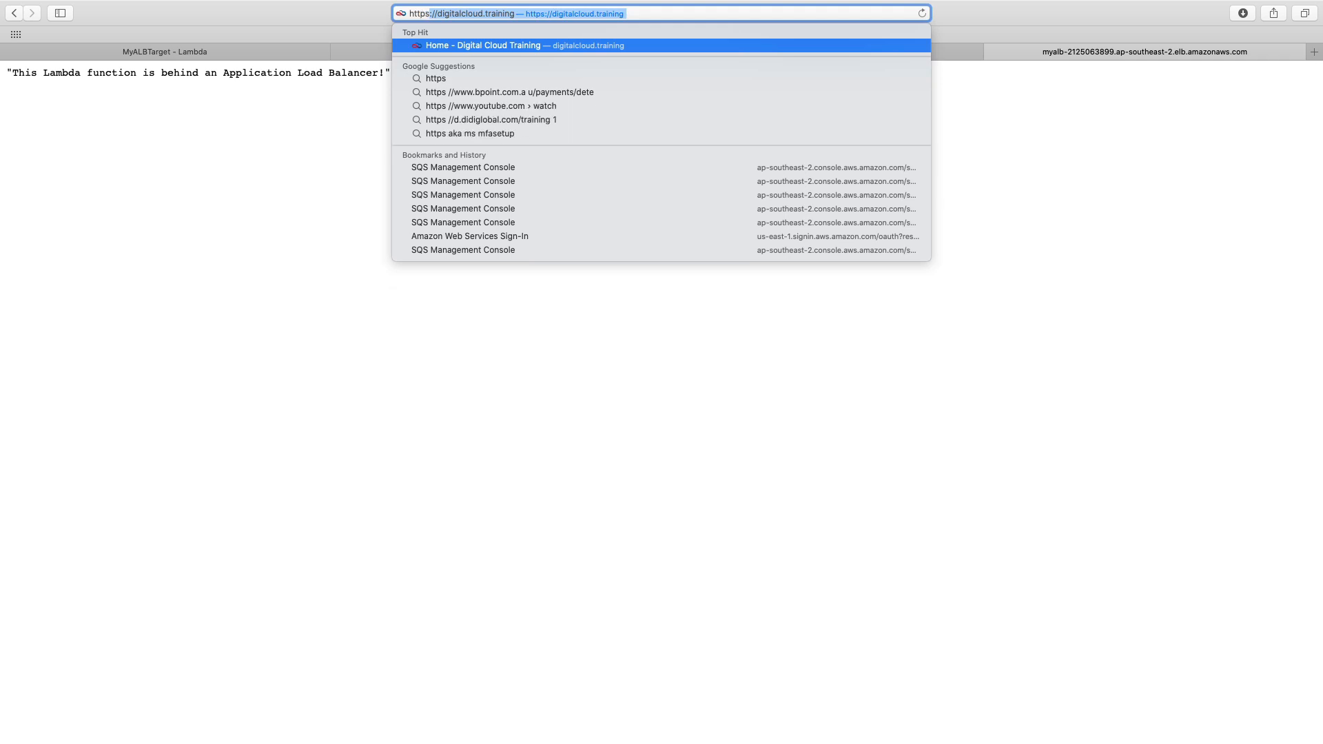
text(https://dctpublic.s3.amazonaws.com)
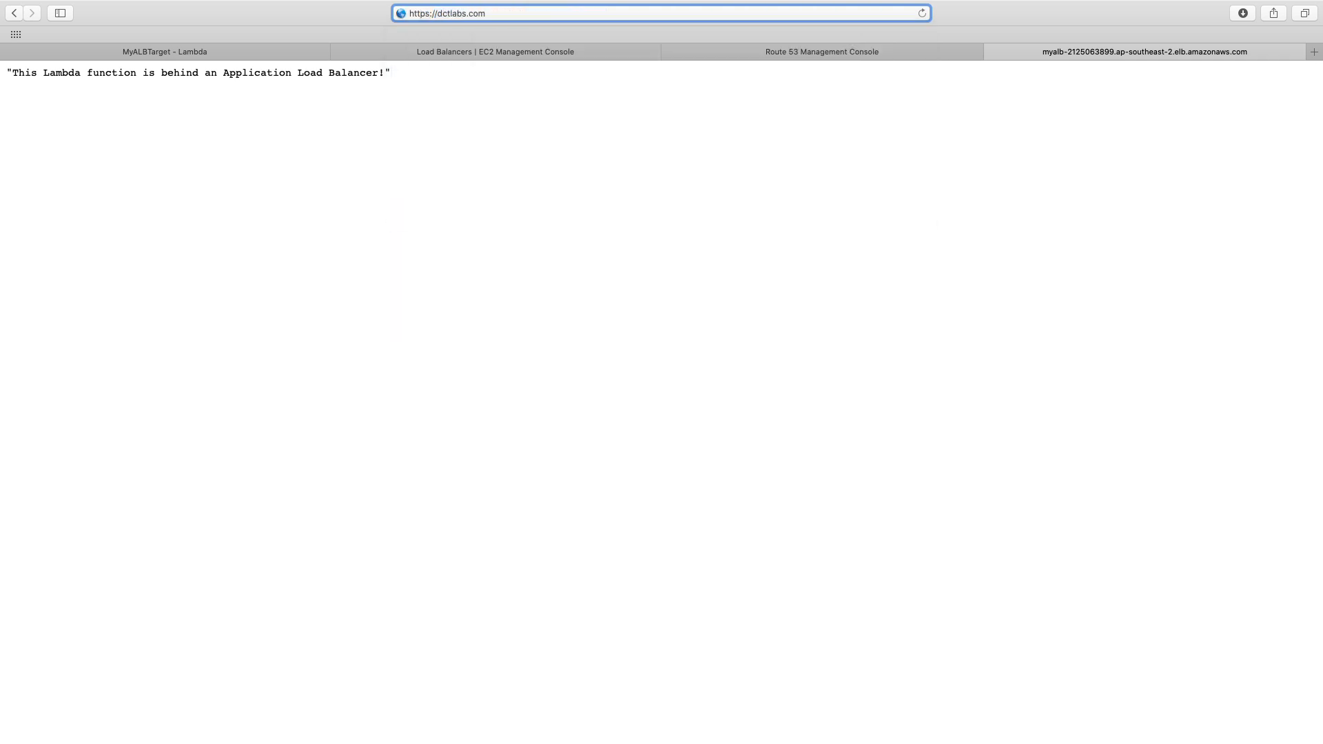
click(496, 52)
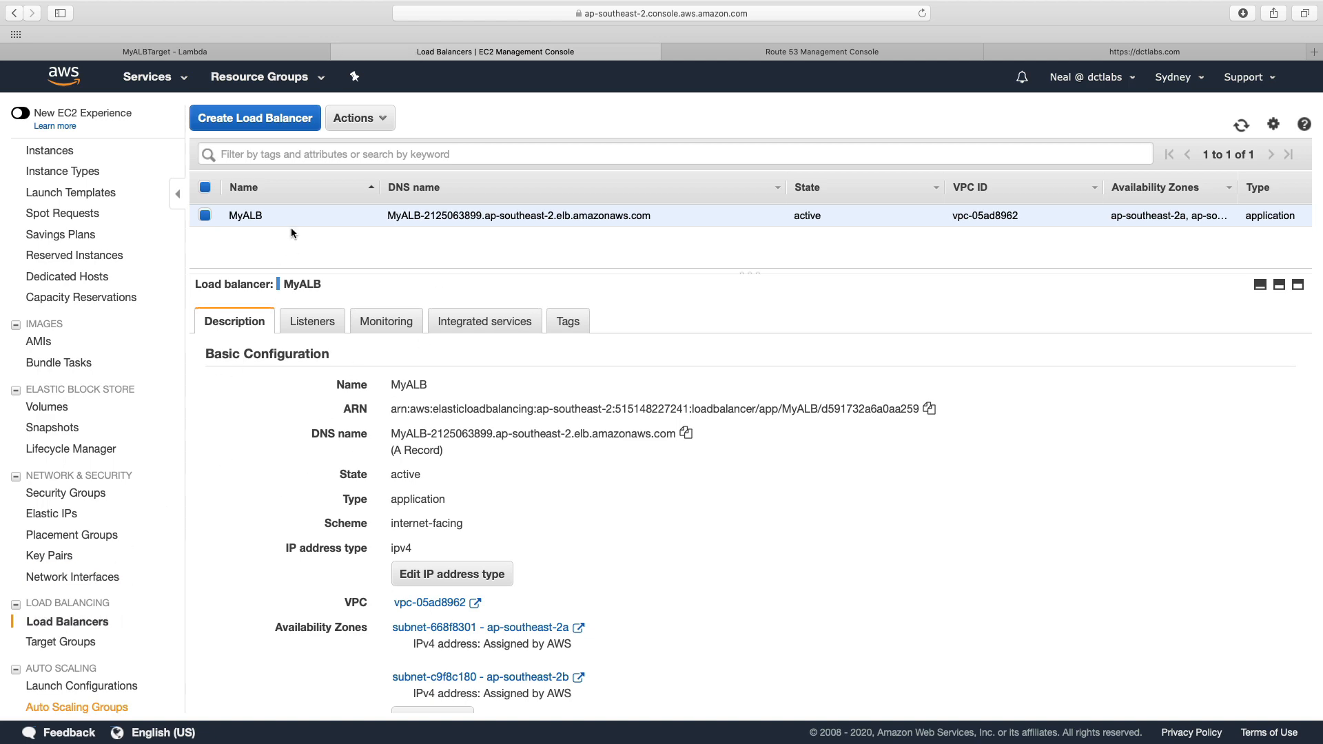
Step: Delete the MyALB load balancer, leaving none in the Sydney region
click(358, 117)
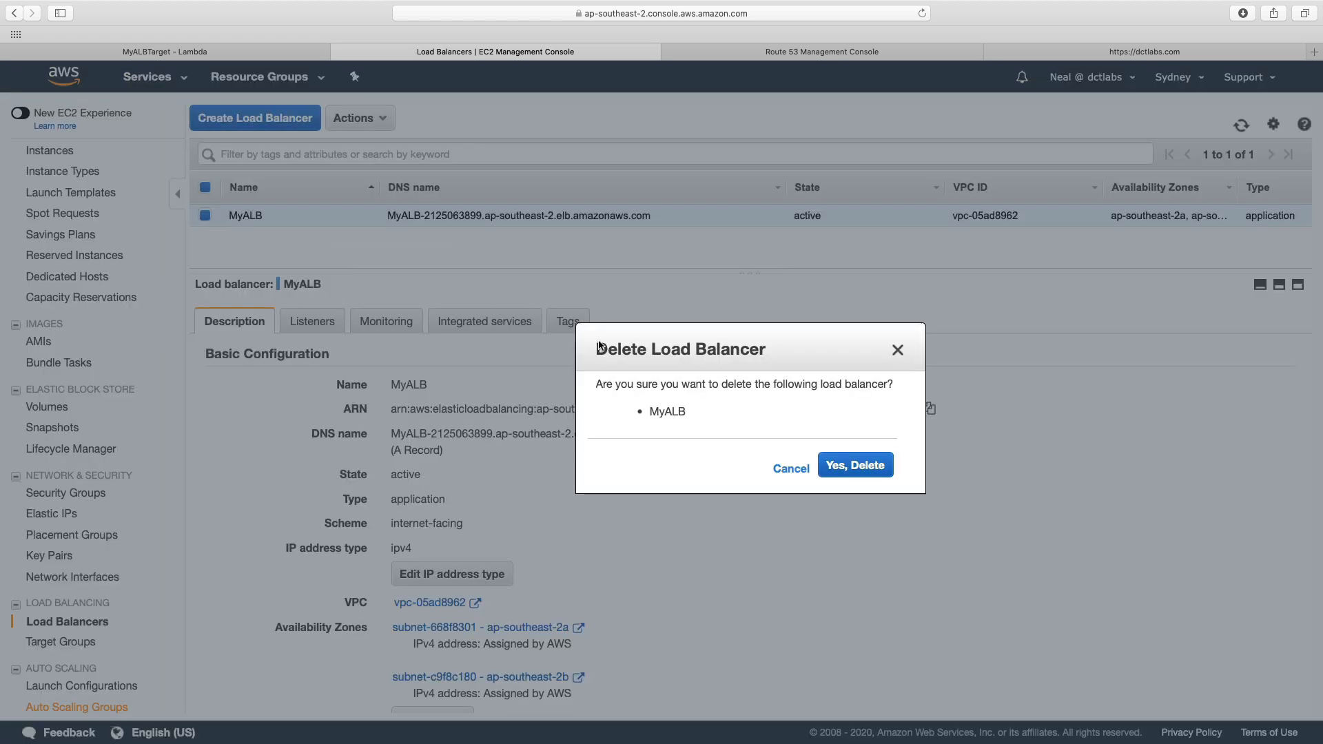
click(854, 464)
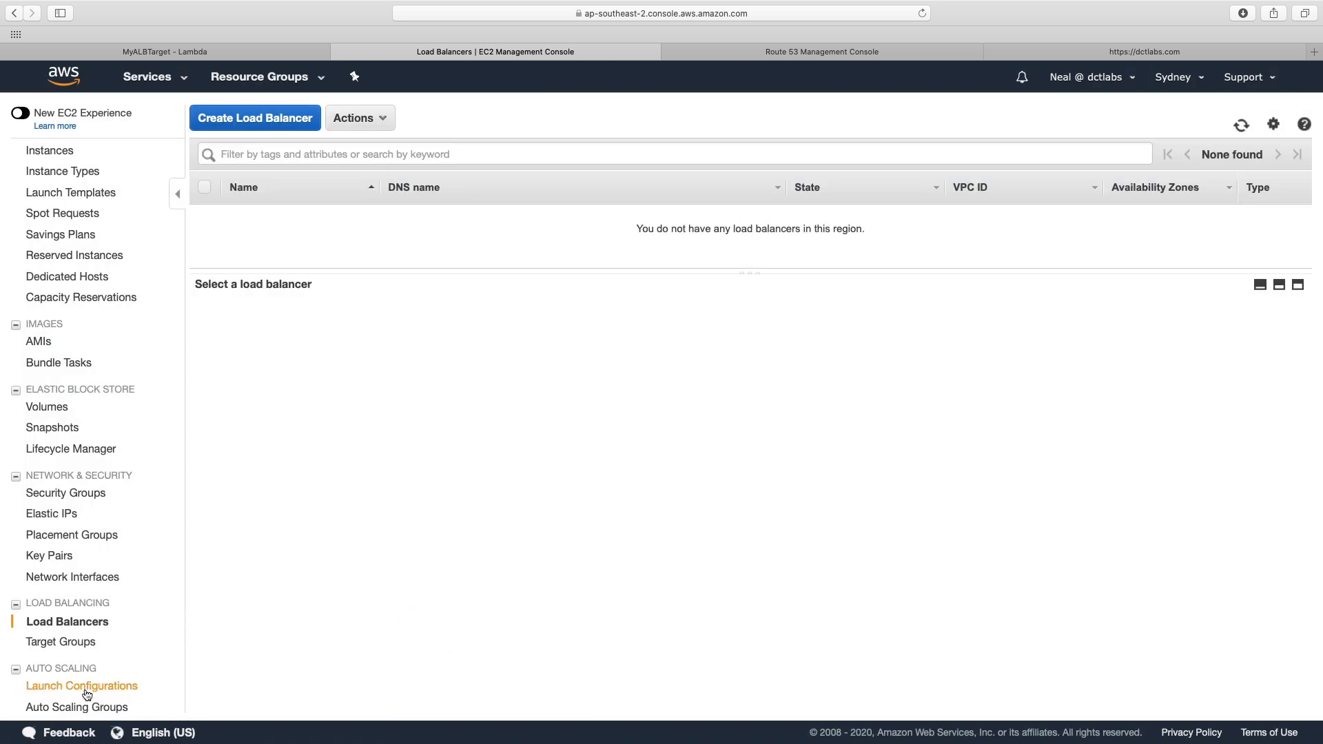
mouse_move(60, 642)
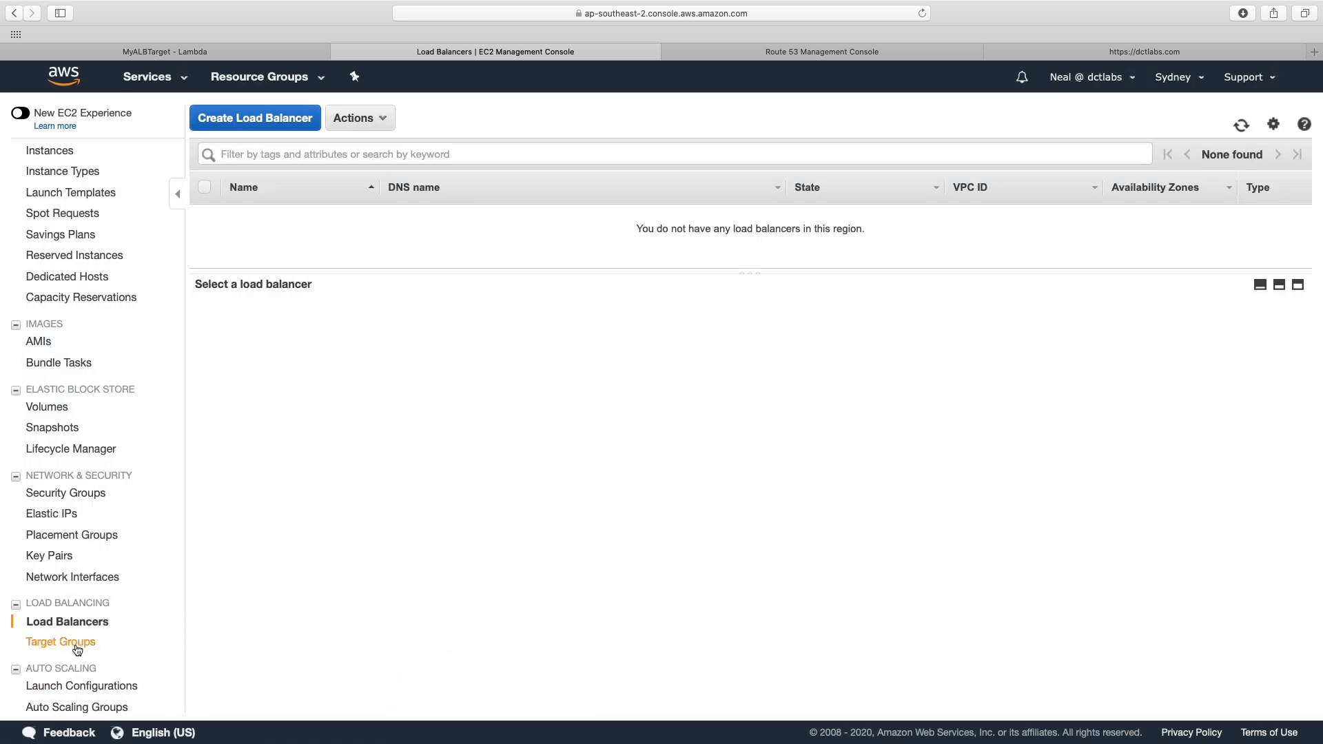